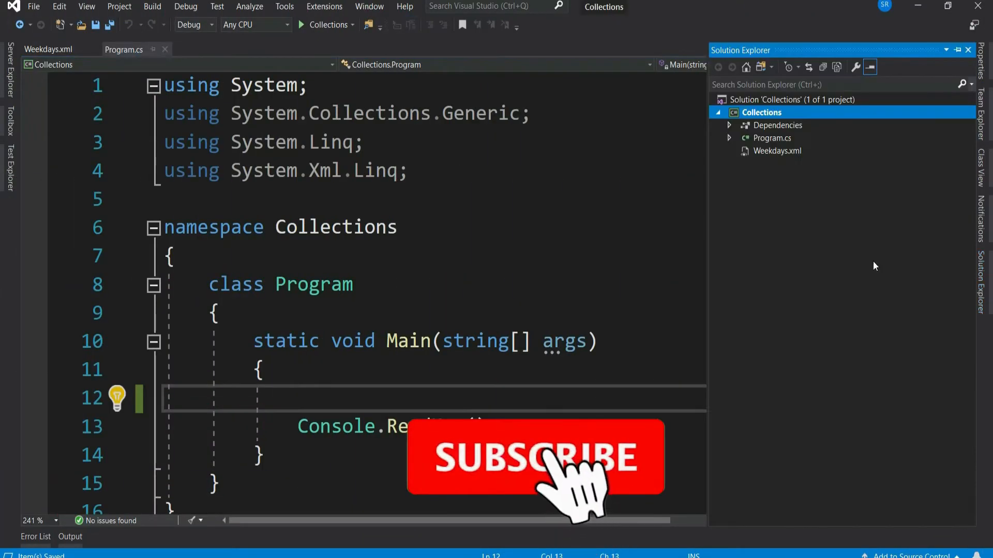
Review Weekdays.xml, highlighting the Monday and Friday day names among the five entries
{"action": "left_click", "coordinate": [48, 49]}
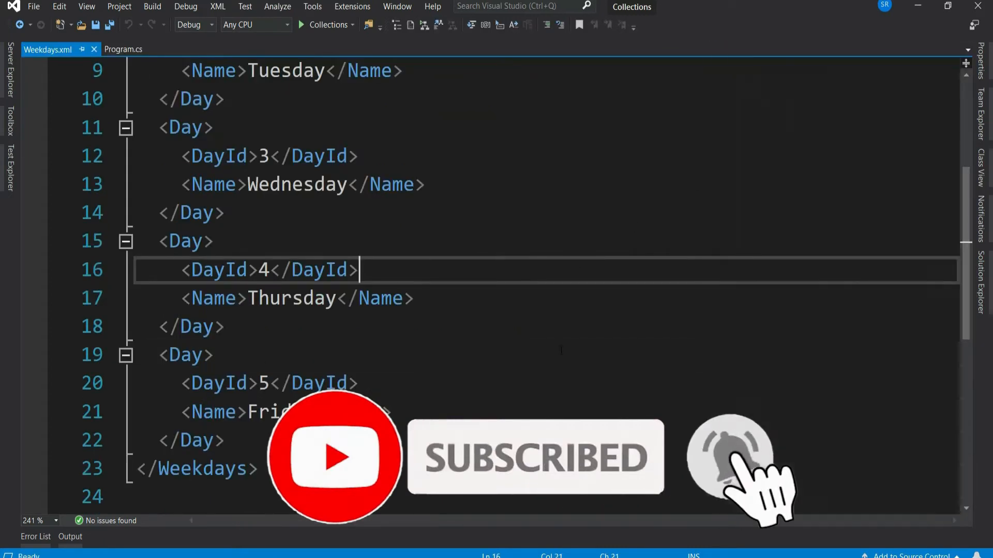
{"action": "scroll", "scroll_direction": "up", "scroll_amount": 3}
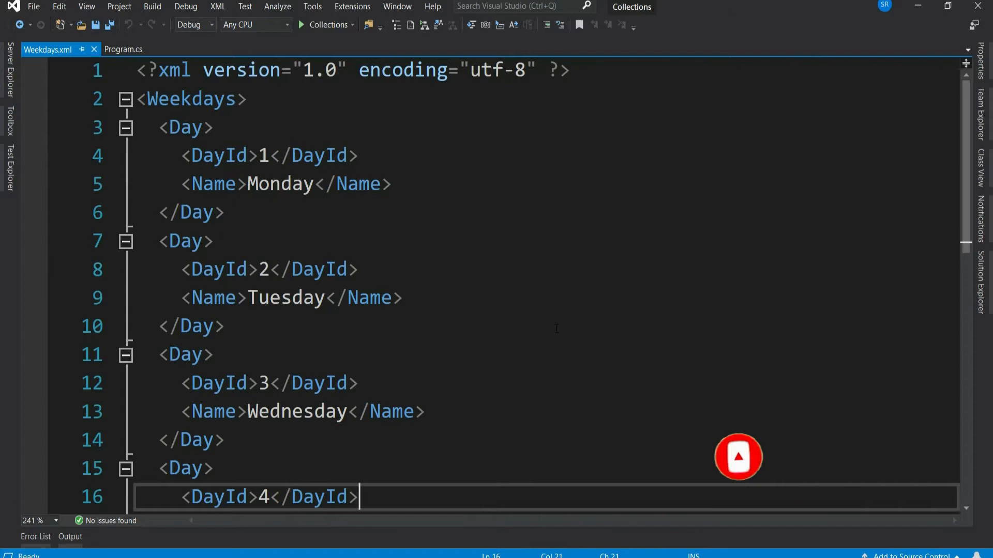
{"action": "double_click", "coordinate": [279, 184]}
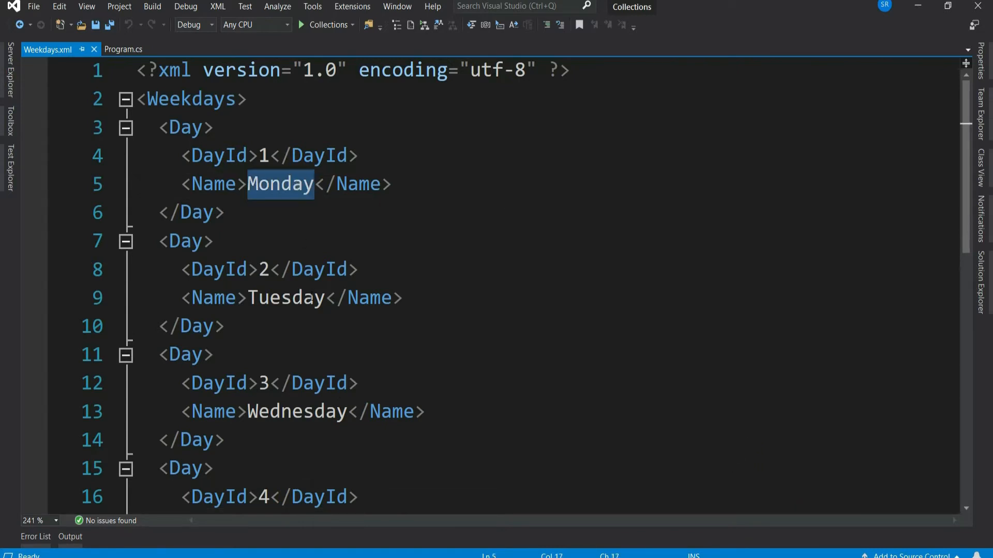
{"action": "scroll", "scroll_direction": "down", "scroll_amount": 3}
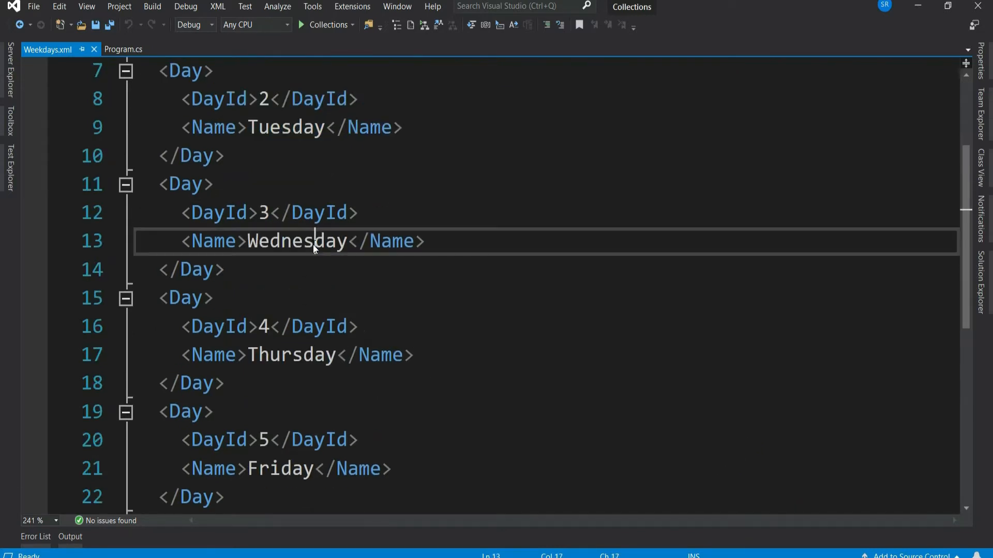
{"action": "double_click", "coordinate": [289, 355]}
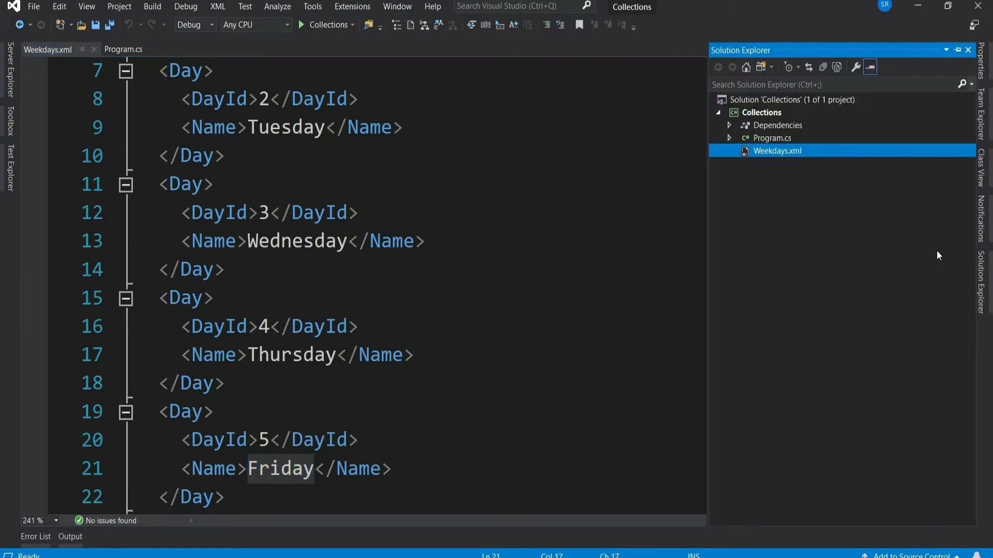
Declare string[] arrWeekDays from XDocument.Load of Weekdays.xml, selecting each Name element's Value into an array
{"action": "left_click", "coordinate": [123, 49]}
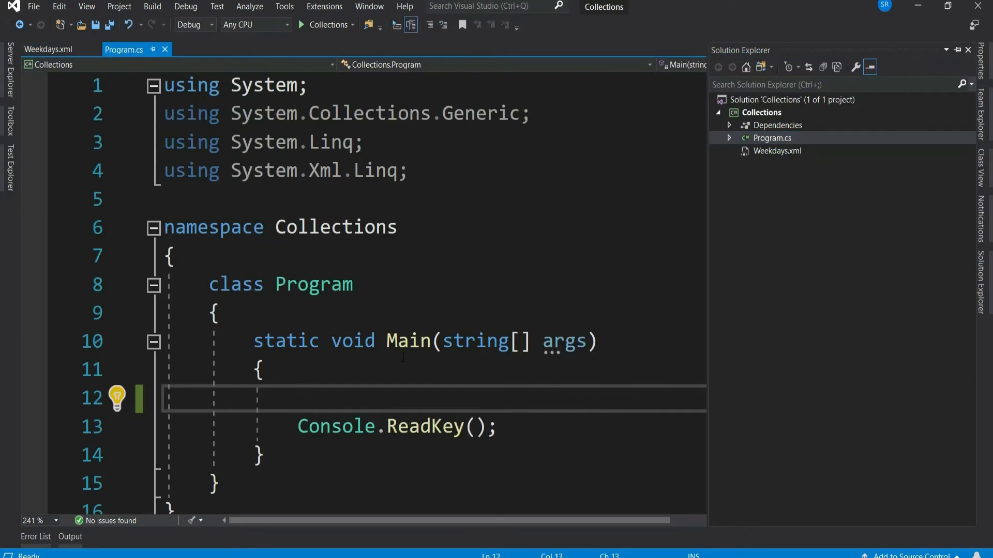
{"action": "type", "text": "string[] a"}
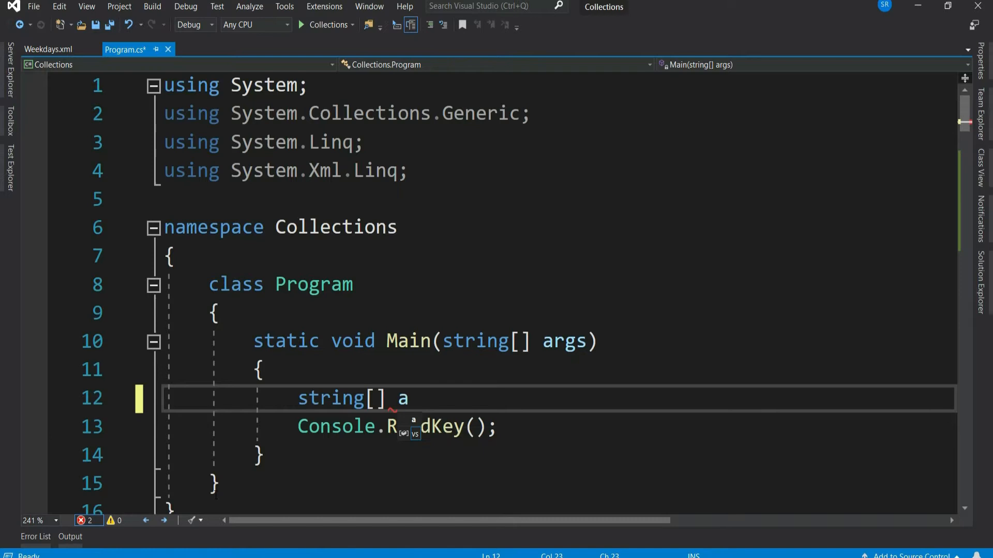
{"action": "type", "text": "rrWeekDays = XDocument.Load(@\"..\\..\\..\\Weekdays.xm"}
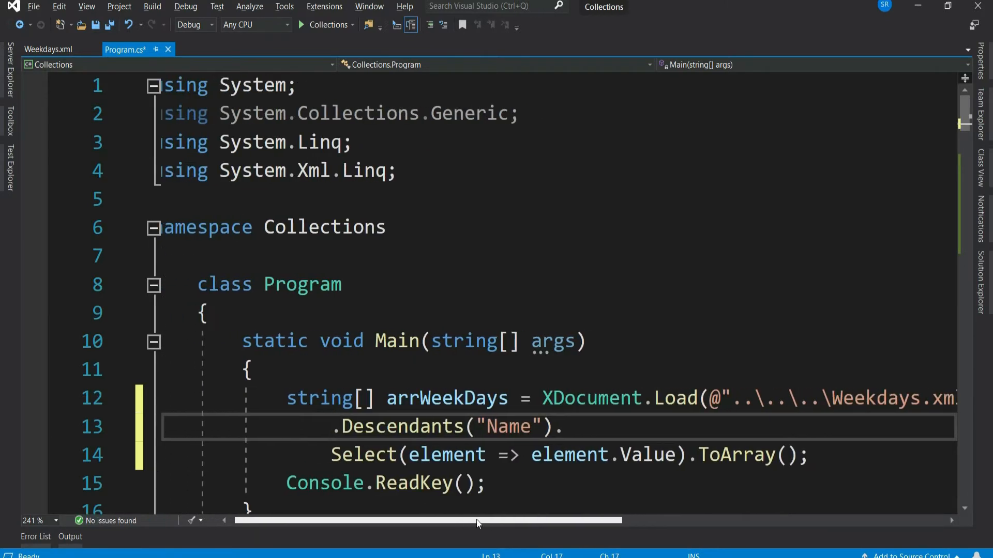
{"action": "double_click", "coordinate": [529, 397]}
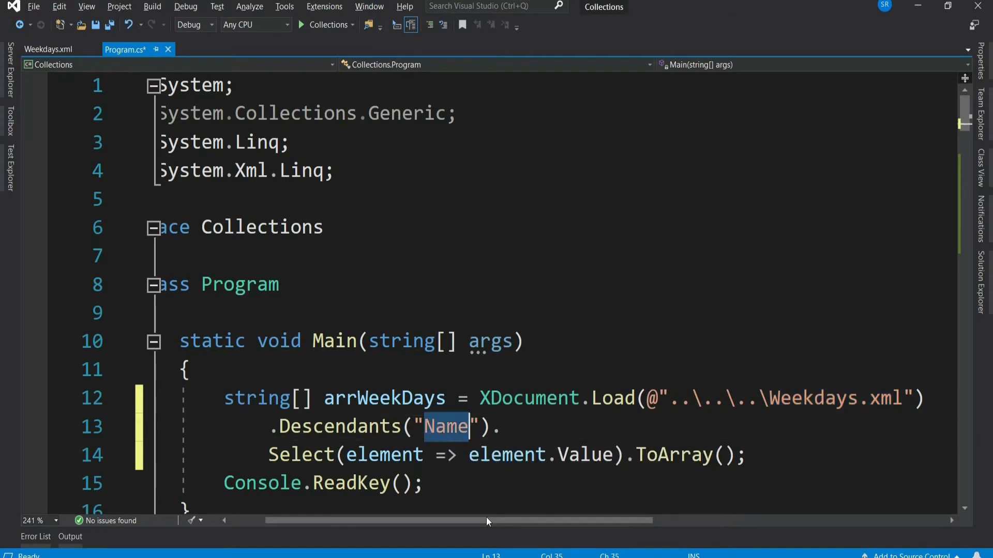
{"action": "left_click", "coordinate": [578, 455]}
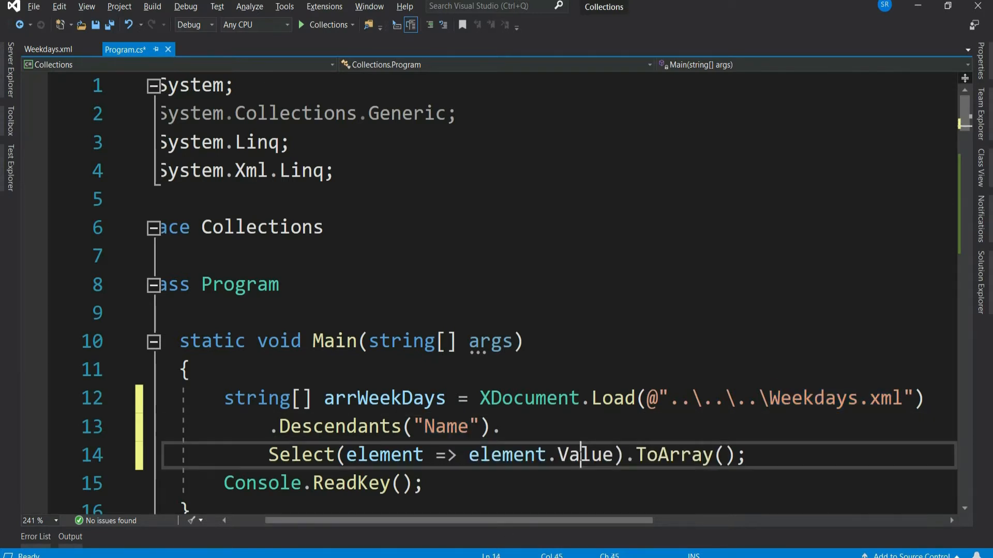
{"action": "double_click", "coordinate": [584, 455]}
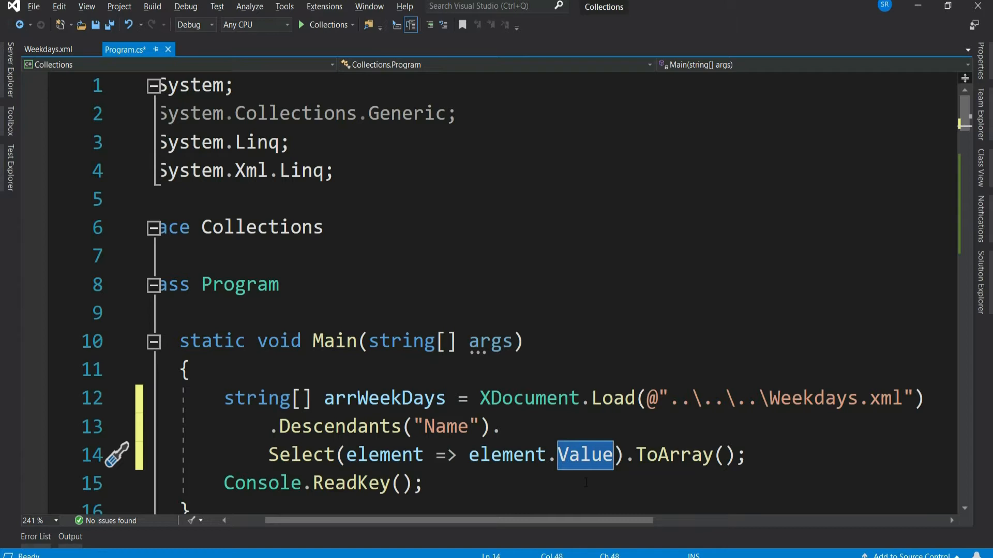
{"action": "double_click", "coordinate": [672, 455]}
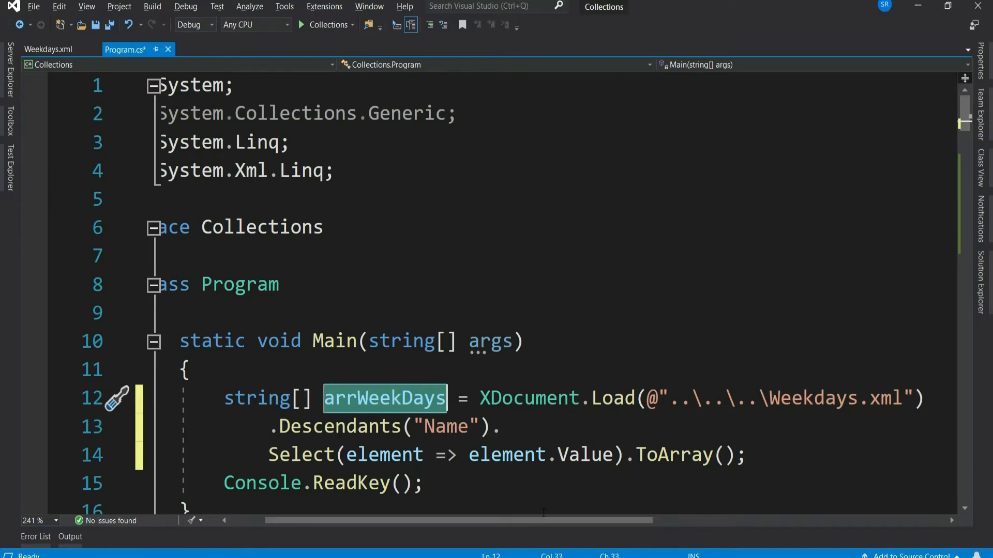
{"action": "left_click", "coordinate": [49, 49]}
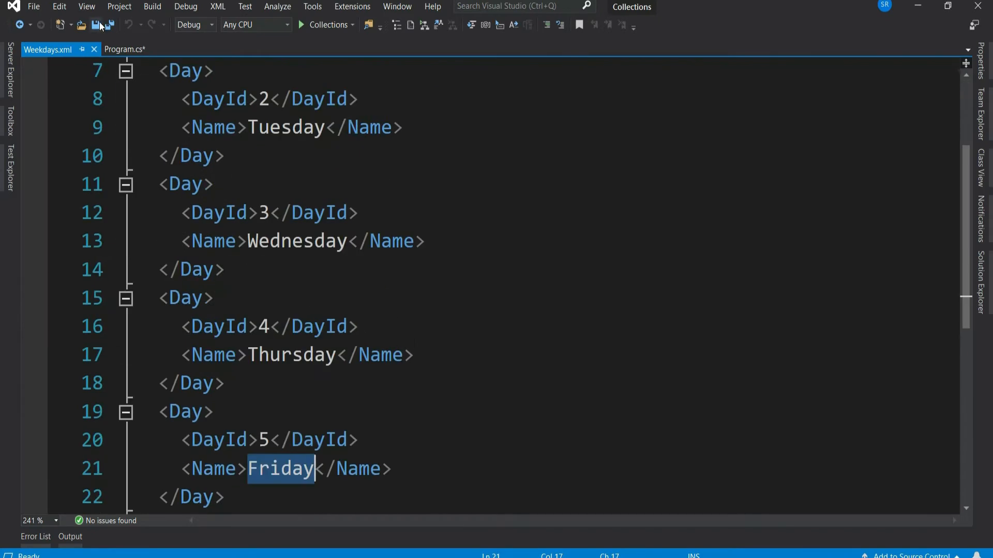
{"action": "left_click", "coordinate": [126, 50]}
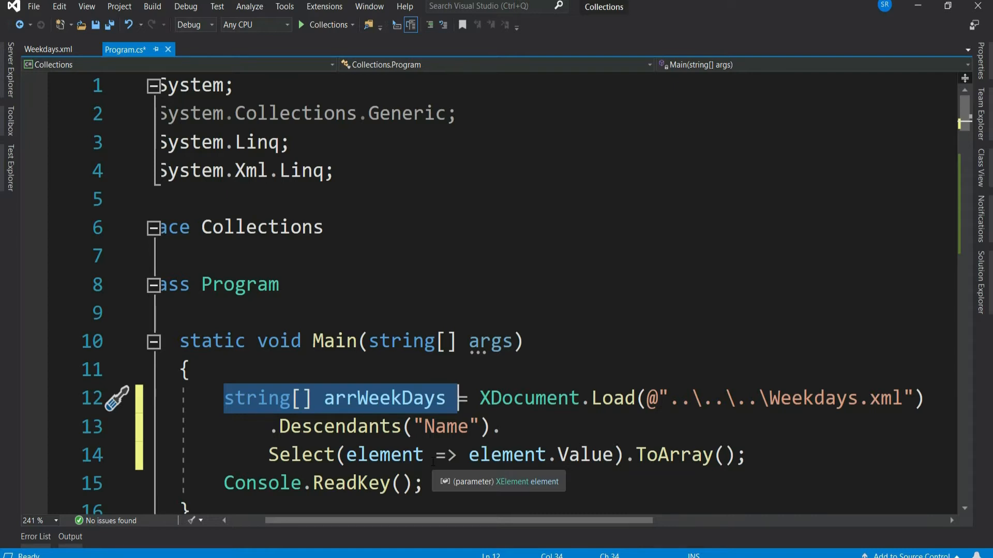
Declare a five-slot arrWeekDay array and insert the heading and foreach printing code
{"action": "type", "text": "string[] arrW"}
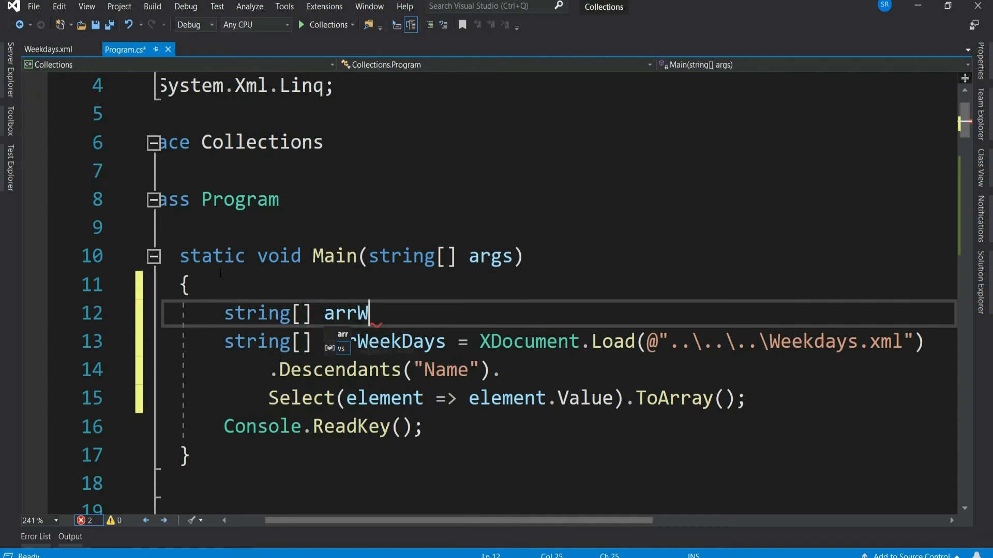
{"action": "type", "text": "eekDay = new string[]"}
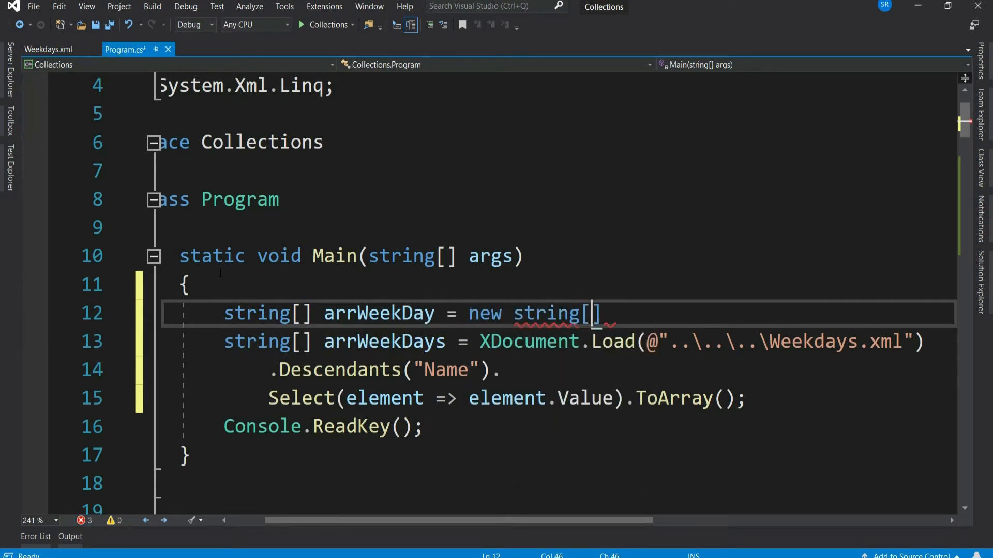
{"action": "type", "text": "5];"}
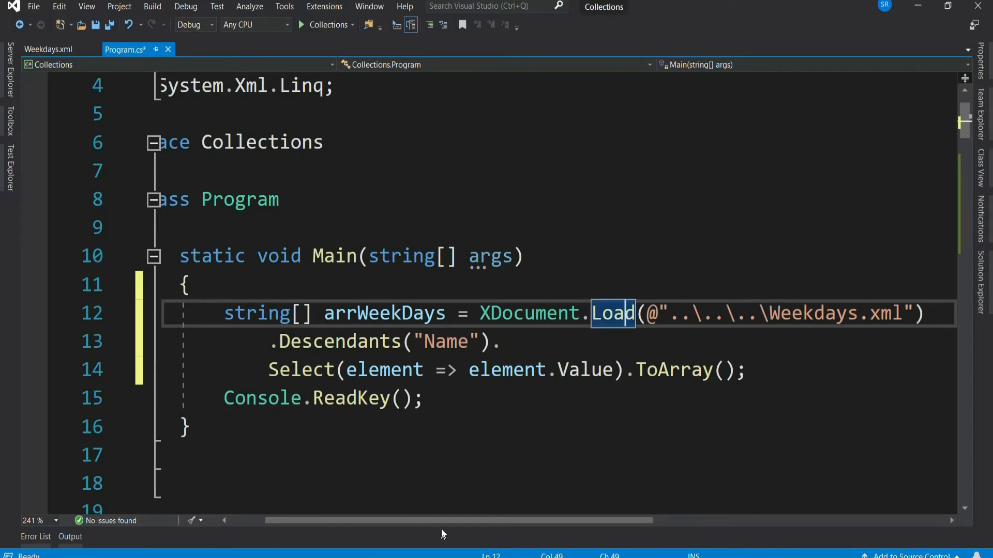
{"action": "mouse_move", "coordinate": [445, 538]}
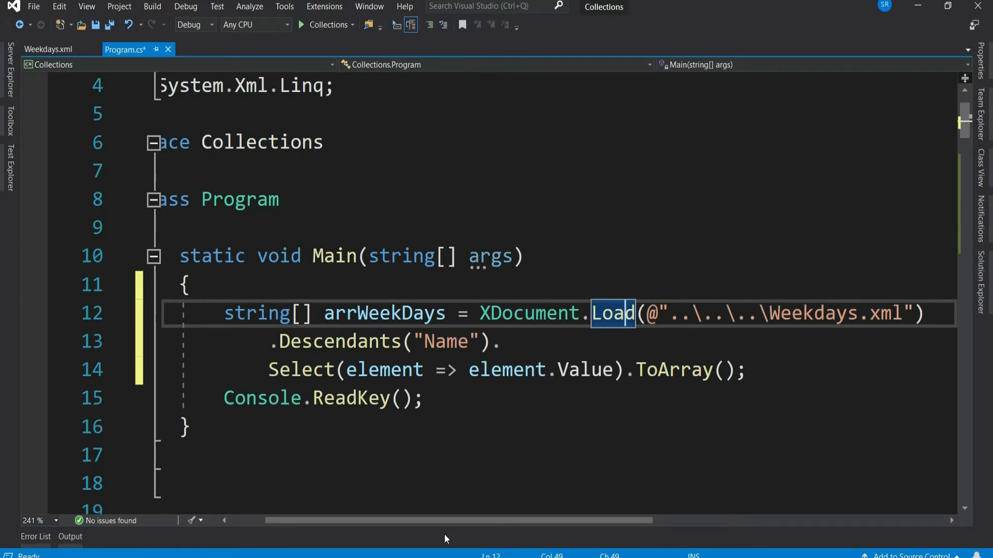
{"action": "key", "text": "enter"}
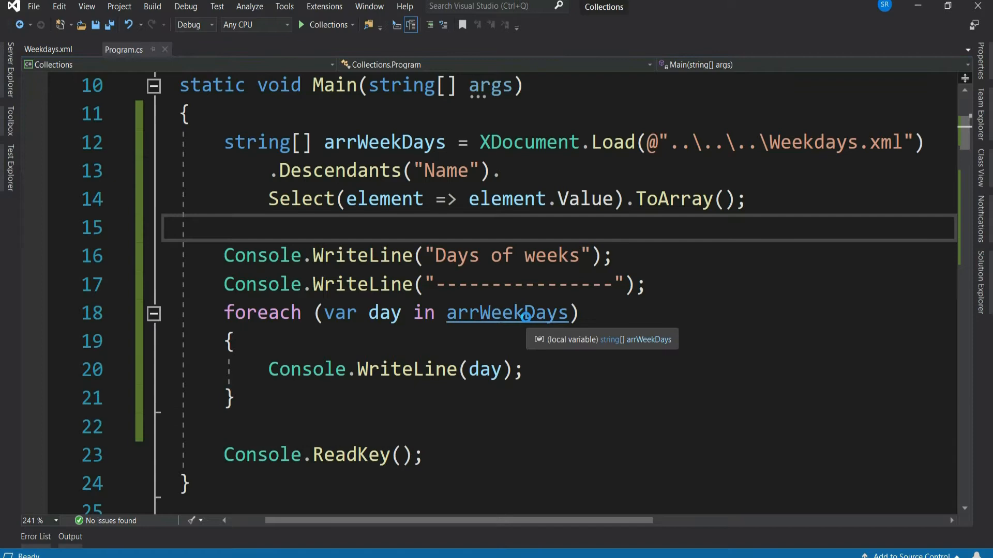
Run the program to see Monday through Friday listed, then dismiss the console
{"action": "left_click", "coordinate": [302, 25]}
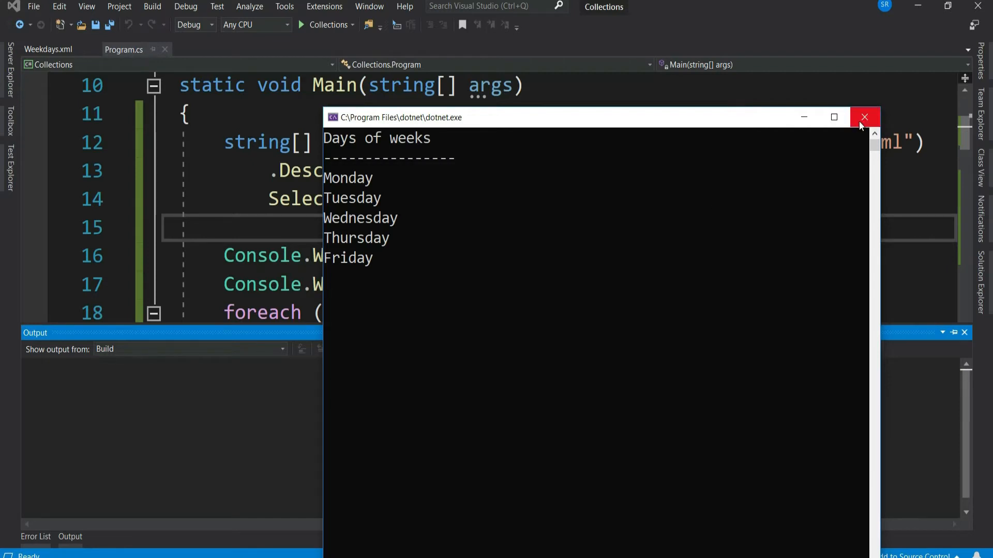
{"action": "left_click", "coordinate": [863, 117]}
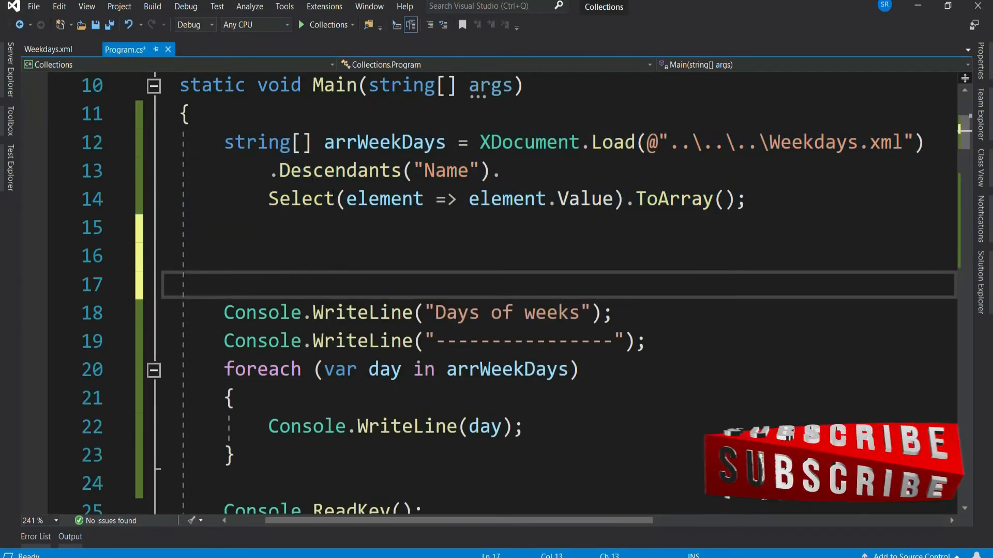
Write comments '// you do something h...' and '// and then you have to add weekends to the array'
{"action": "type", "text": "// you"}
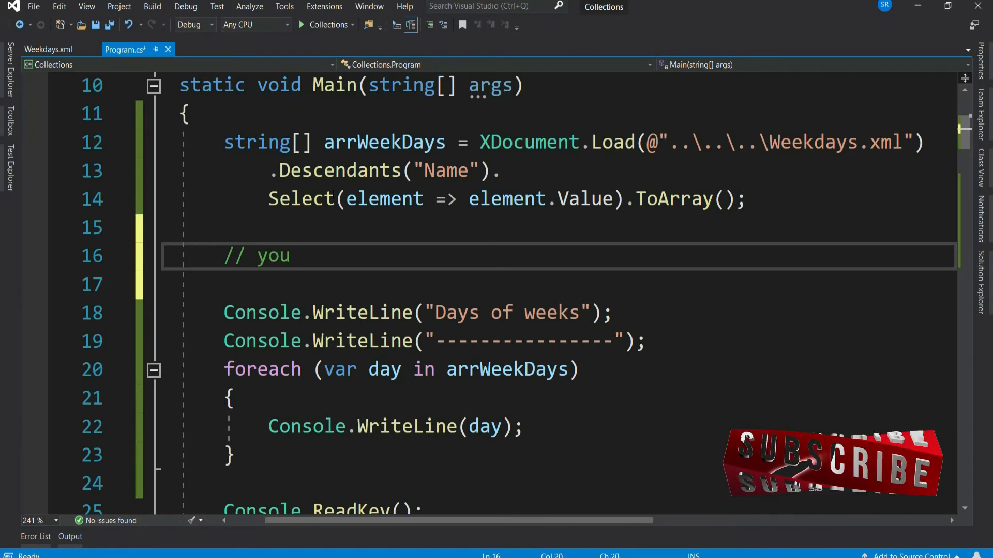
{"action": "type", "text": "do something here"}
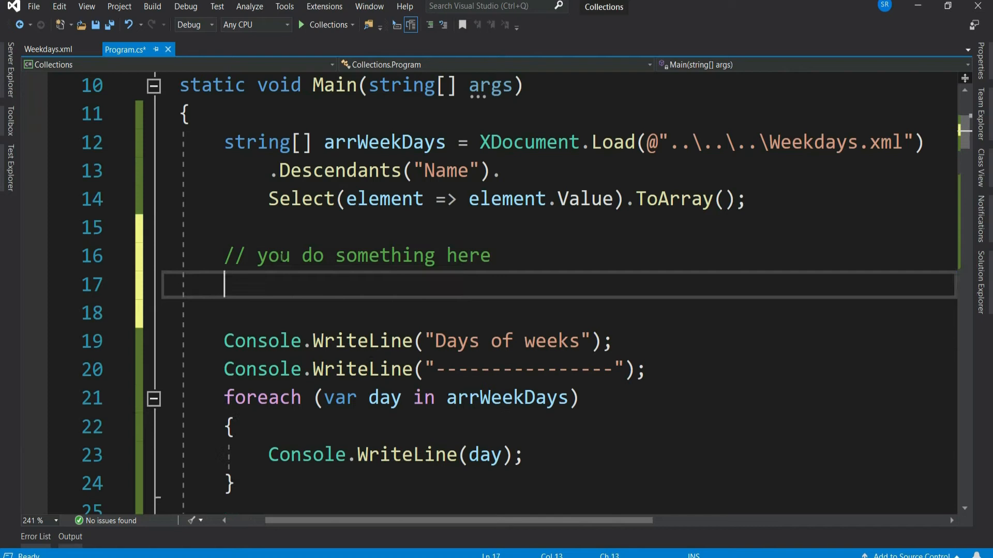
{"action": "type", "text": "// and then you ha"}
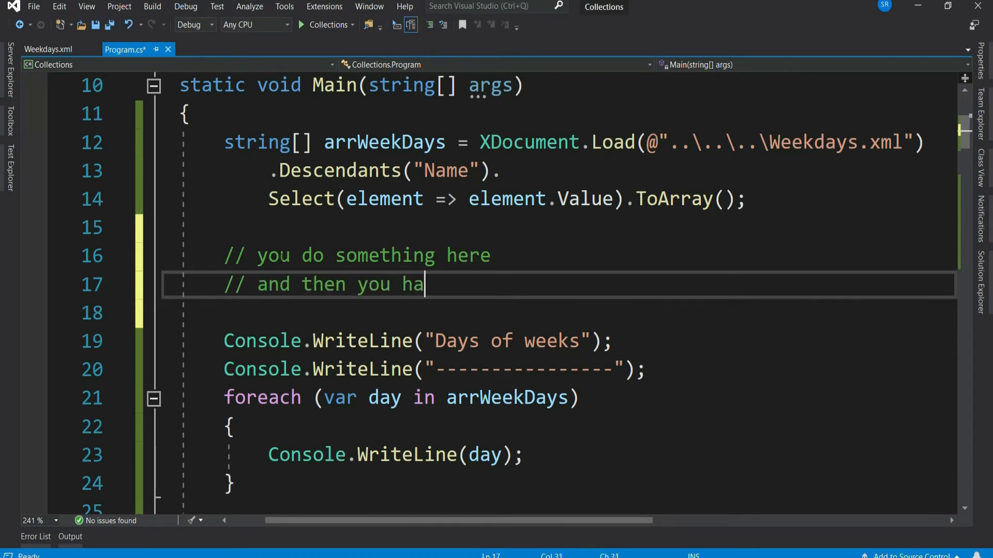
{"action": "type", "text": "ve to add weekend"}
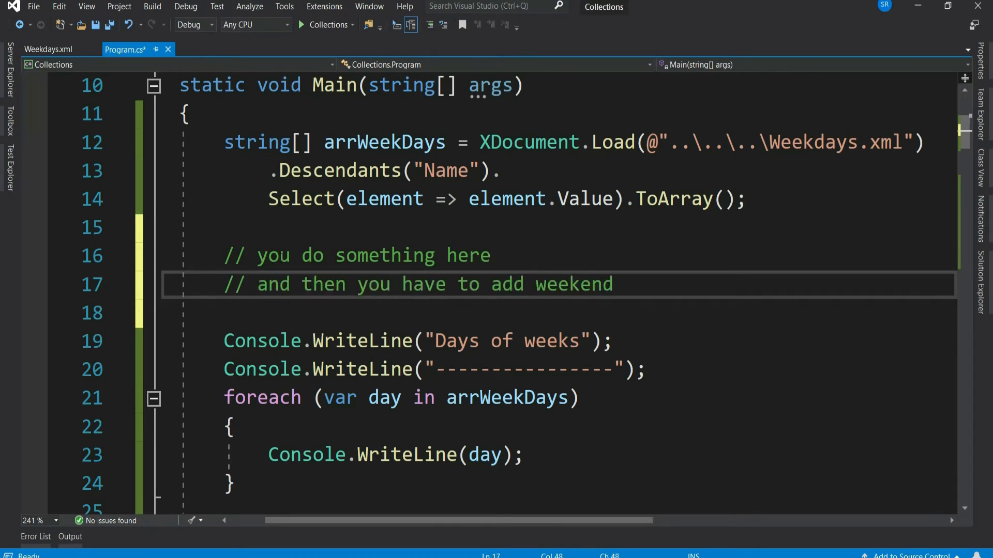
{"action": "type", "text": "s to the arra"}
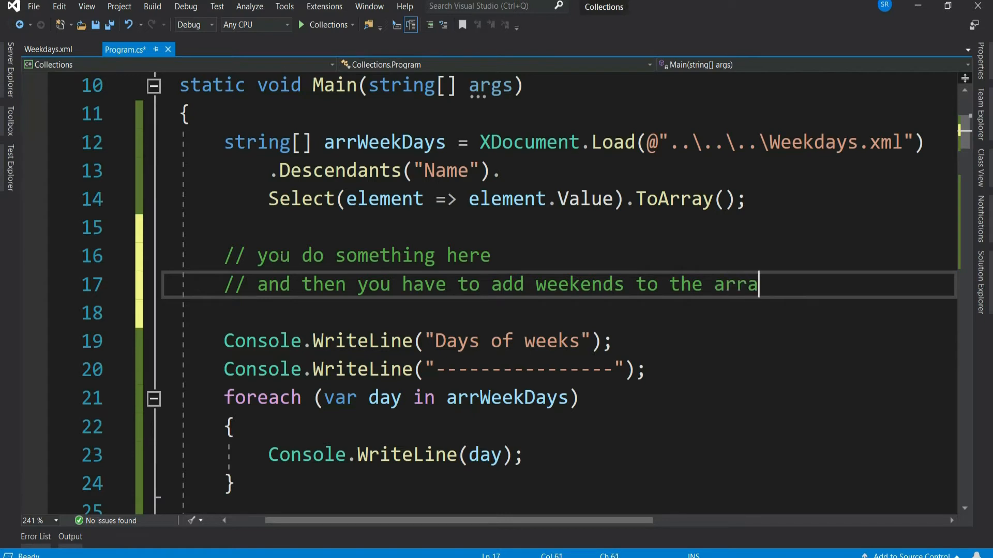
{"action": "type", "text": "y"}
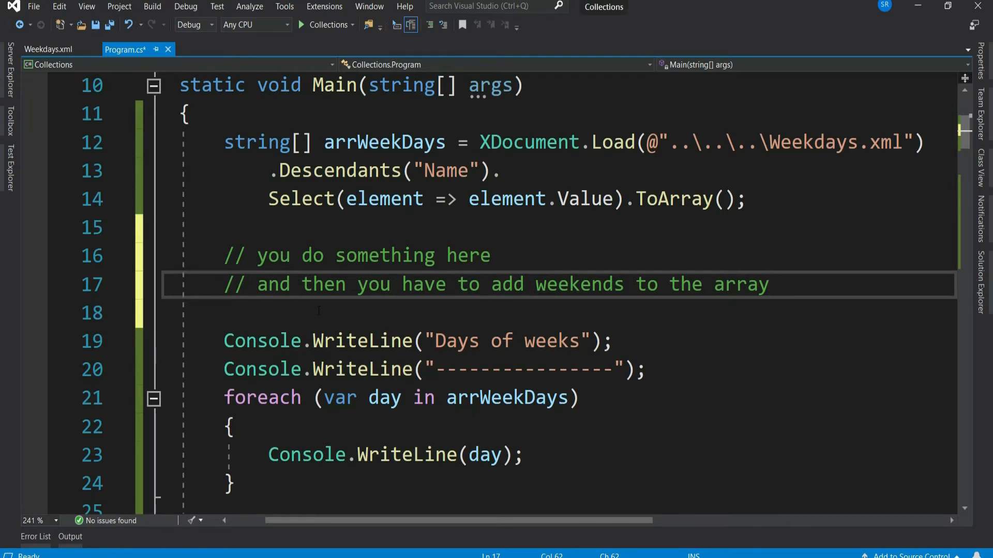
{"action": "left_click", "coordinate": [770, 284]}
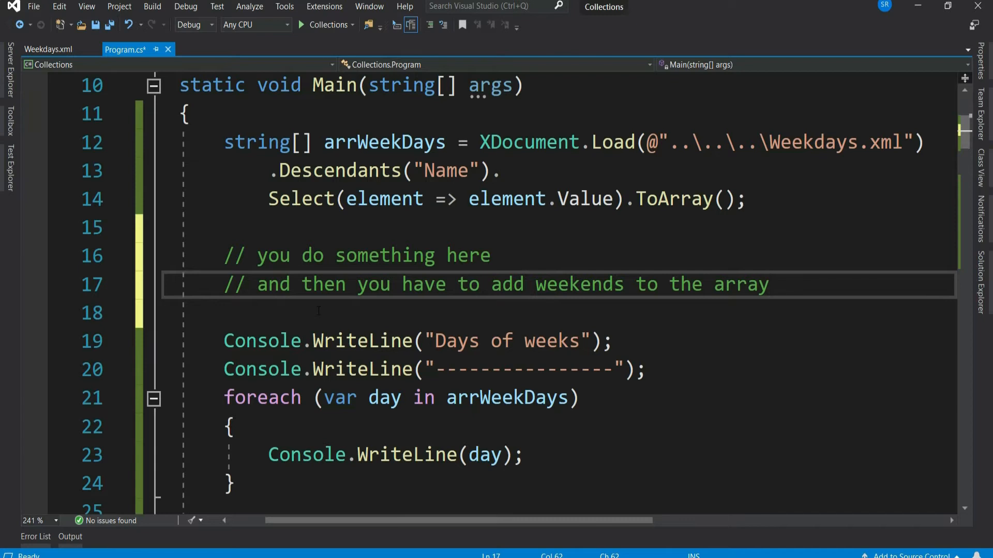
Declare string[] arrDays = new string[7] and Array.Copy the five arrWeekDays entries into it
{"action": "type", "text": "s"}
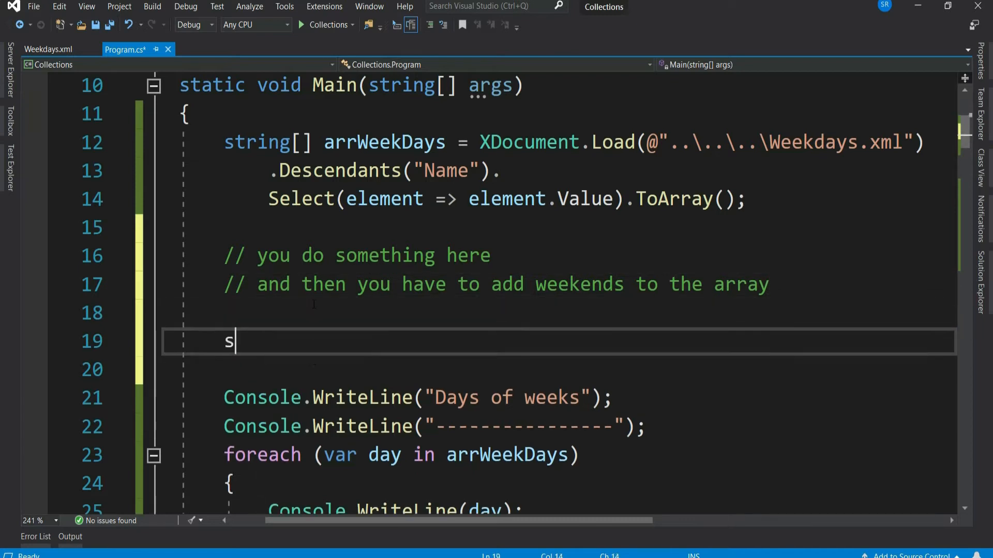
{"action": "type", "text": "tring[] arrD"}
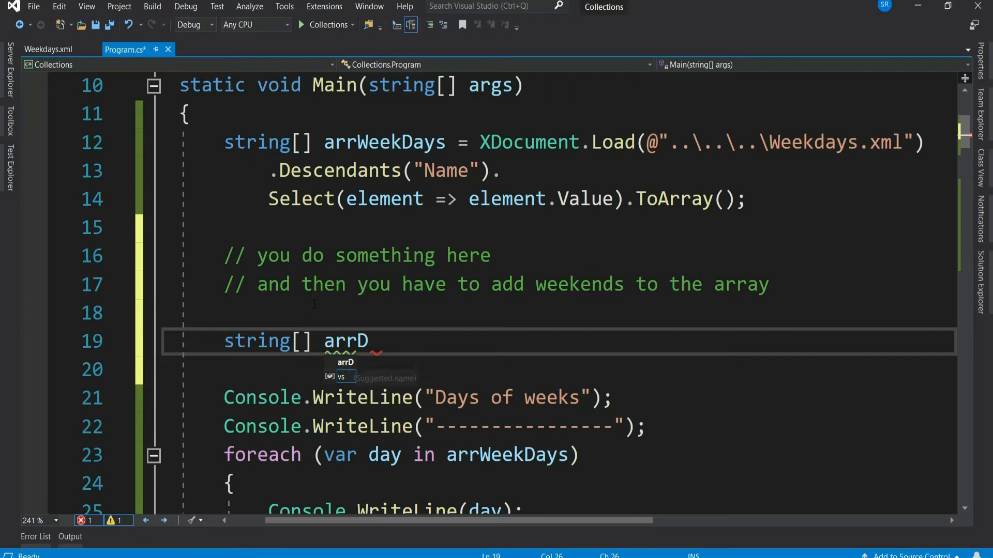
{"action": "type", "text": "ays = new string"}
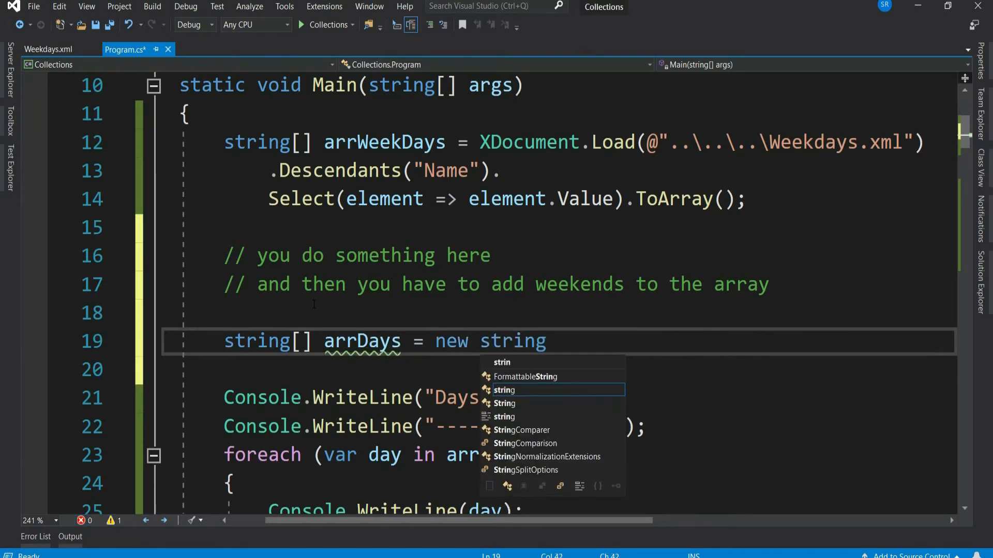
{"action": "type", "text": "[7];"}
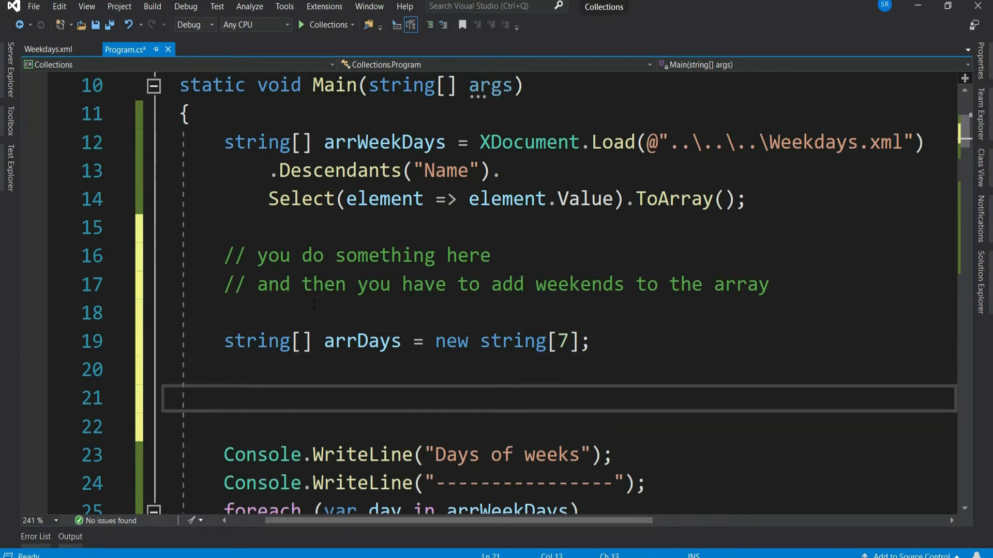
{"action": "type", "text": "Array.Copy(a"}
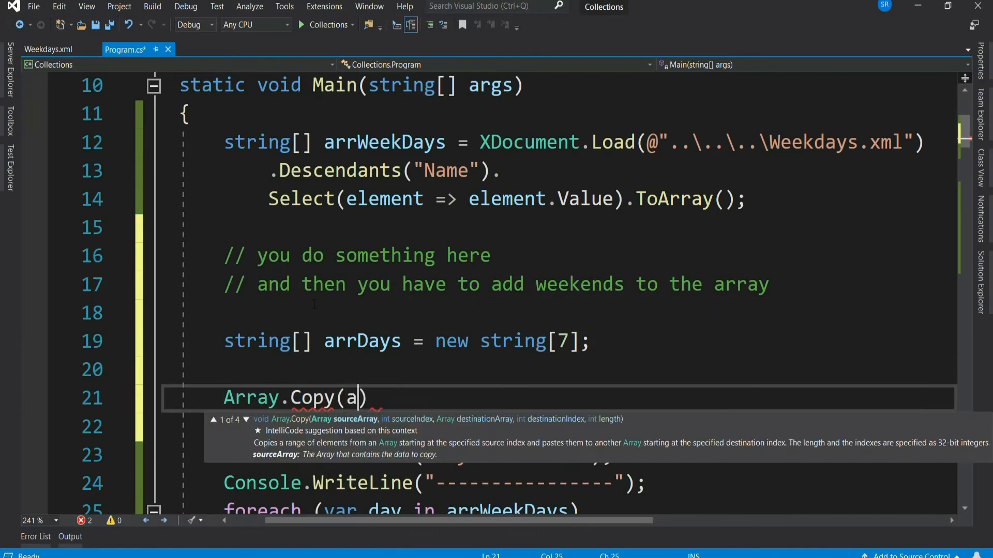
{"action": "type", "text": "rrWeekDays,"}
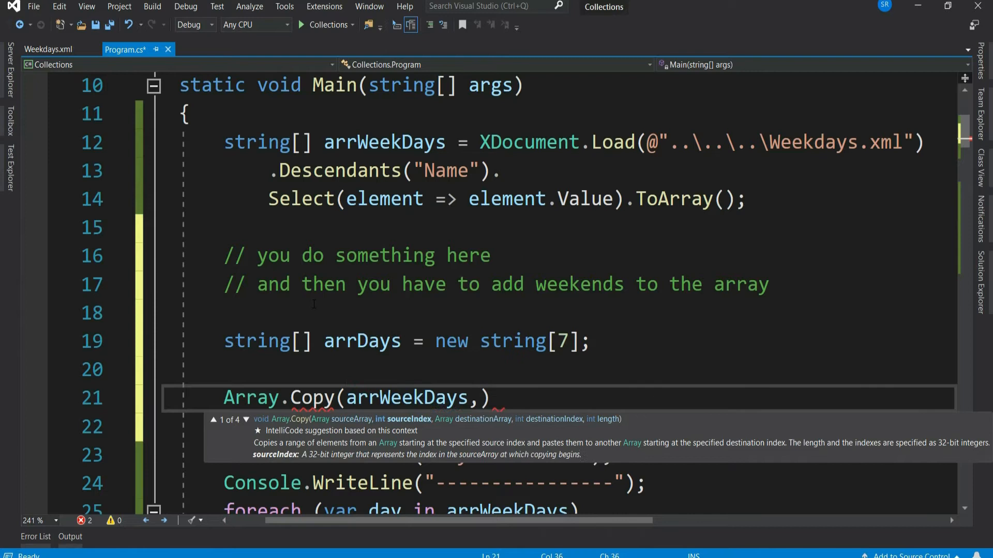
{"action": "type", "text": "arrDays"}
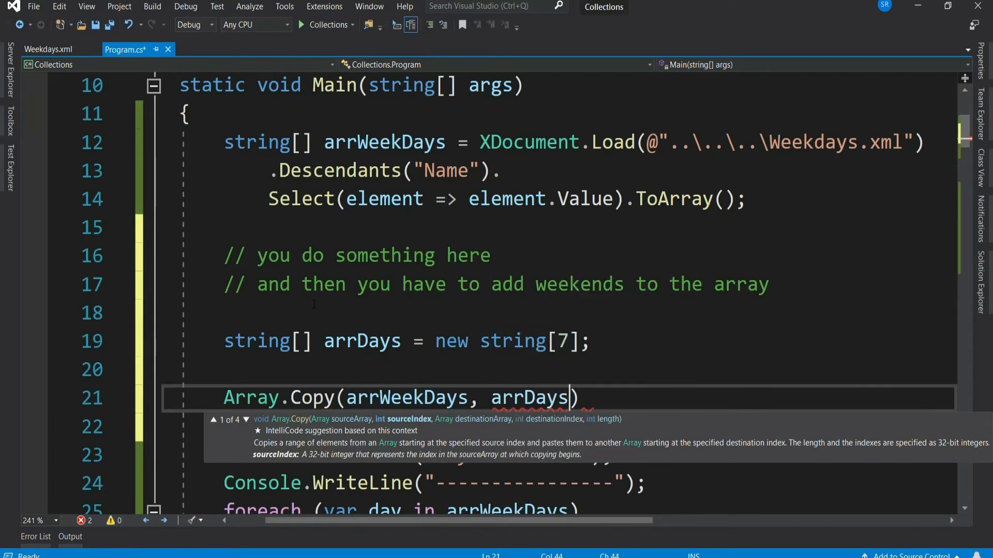
{"action": "type", "text": ", 5"}
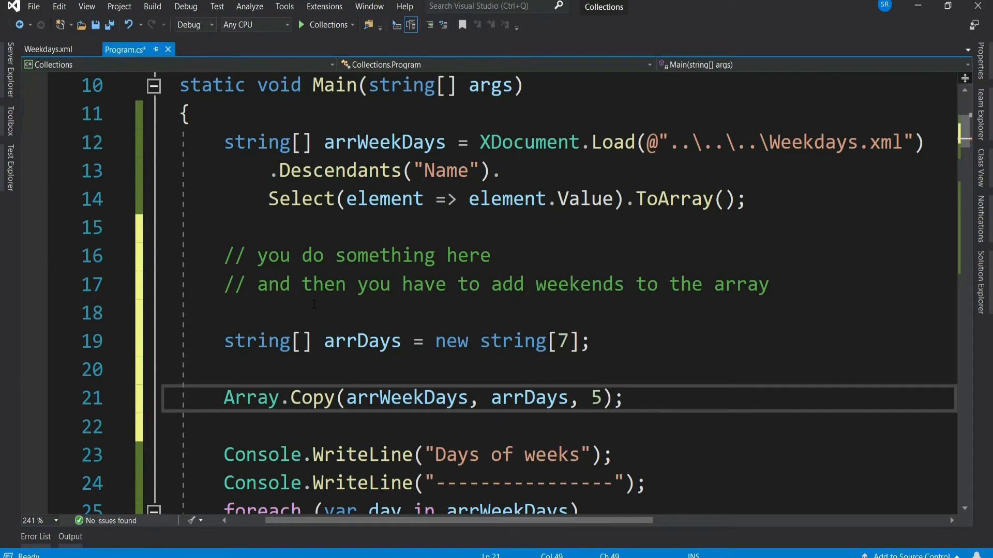
Assign Saturday and Sunday to arrDays and loop over arrDays instead
{"action": "double_click", "coordinate": [528, 397]}
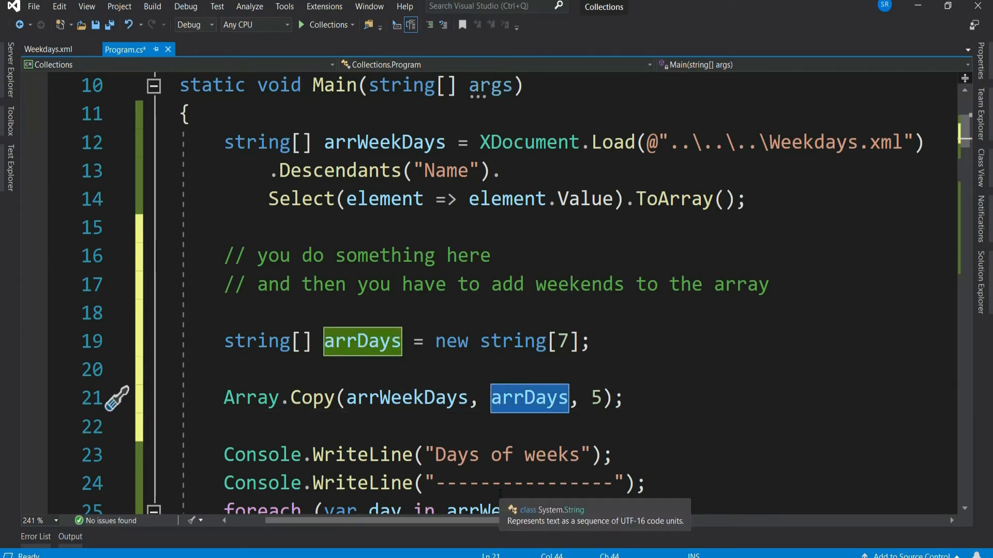
{"action": "type", "text": "arrda"}
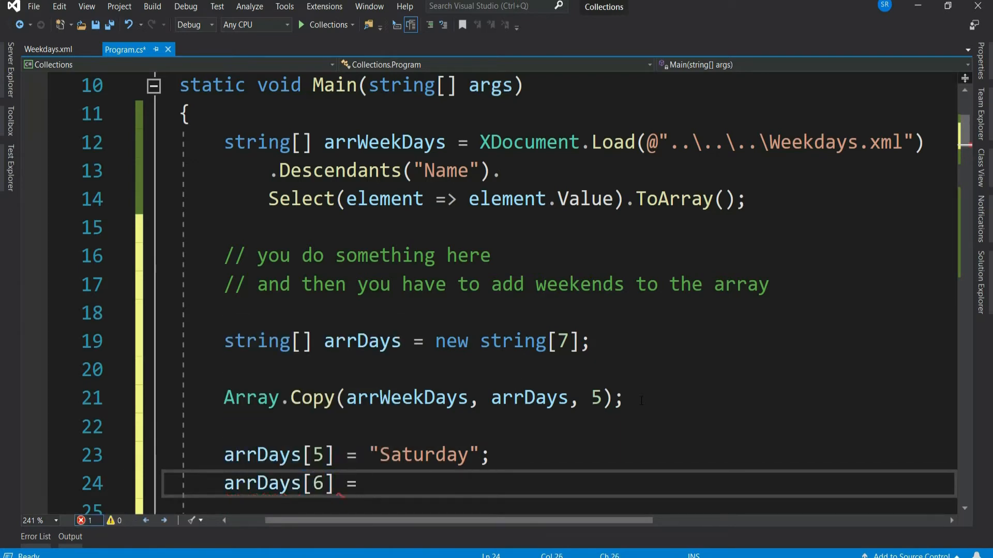
{"action": "type", "text": "\"Sunday\";"}
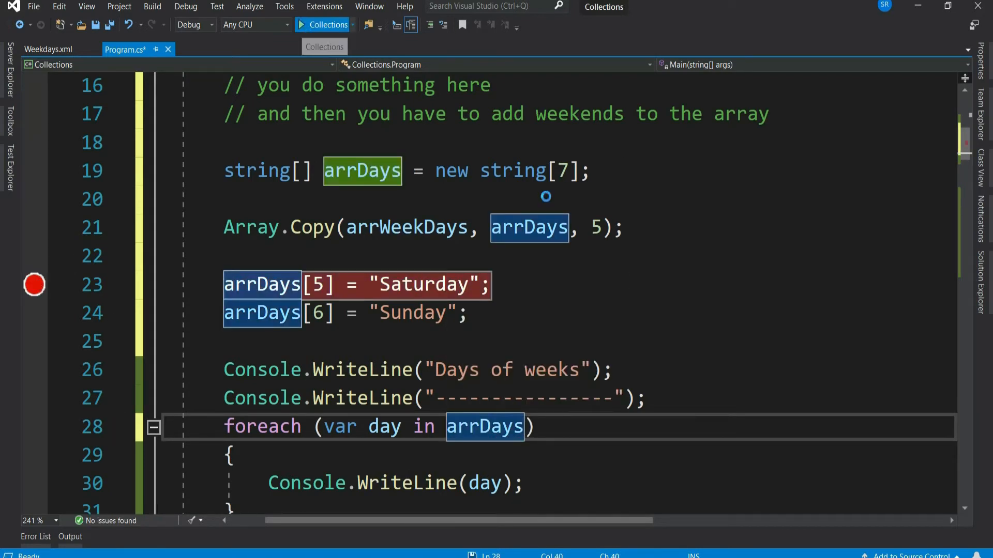
Debug to the breakpoint and expand arrDays, showing Monday–Friday plus two empty slots
{"action": "left_click", "coordinate": [322, 24]}
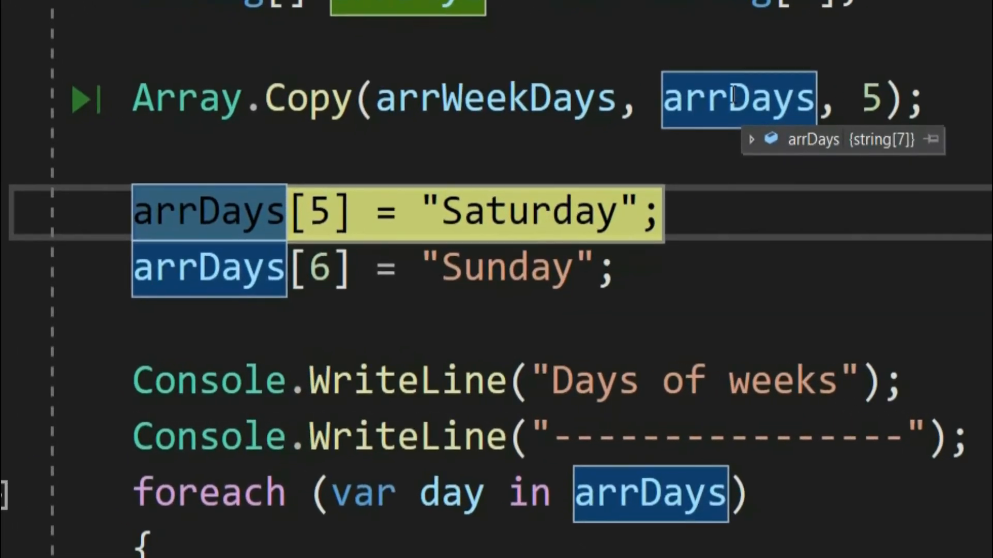
{"action": "mouse_move", "coordinate": [754, 143]}
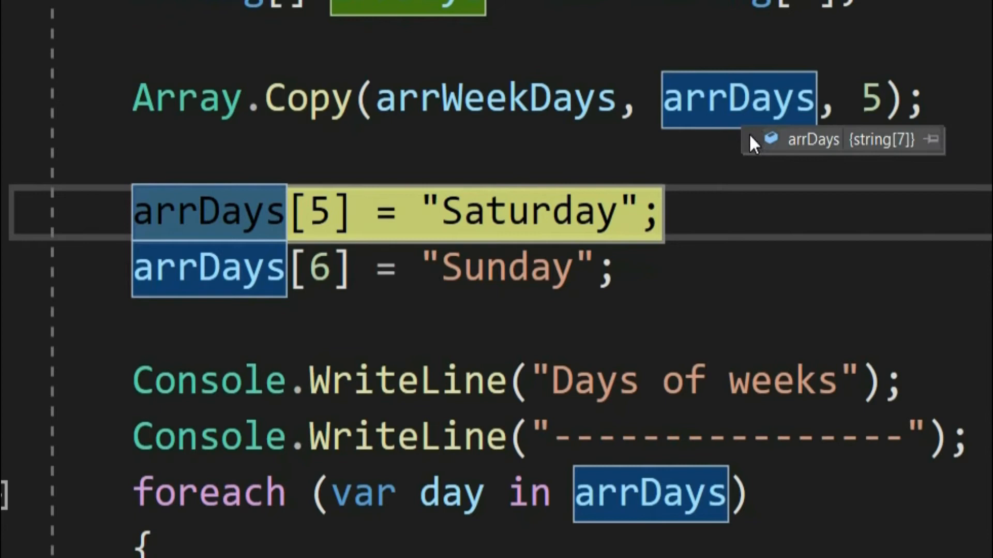
{"action": "left_click", "coordinate": [754, 139]}
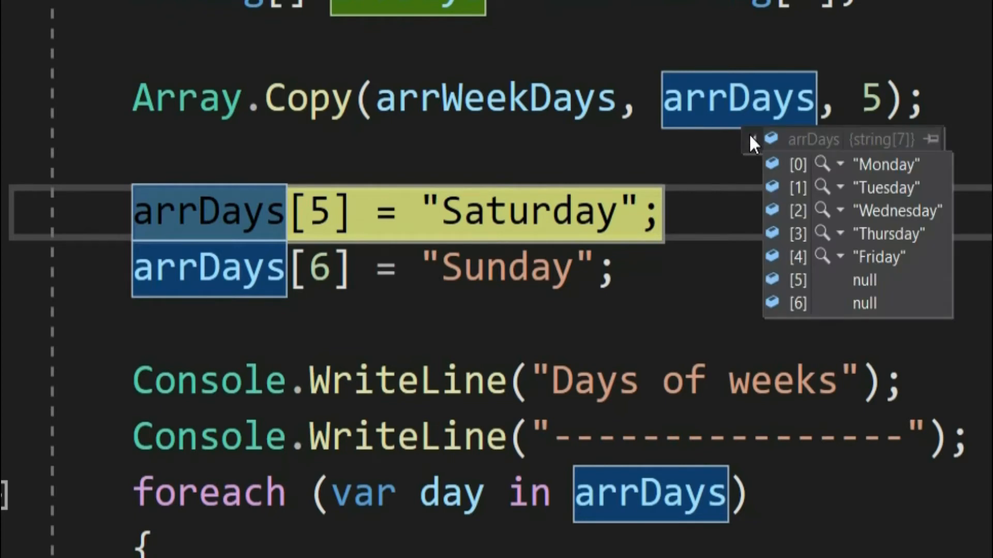
{"action": "mouse_move", "coordinate": [845, 230]}
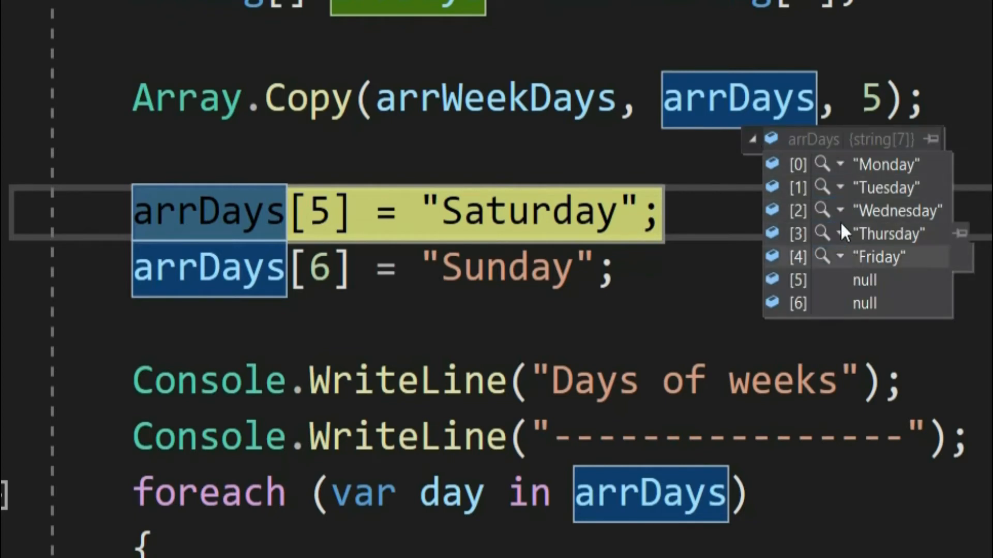
{"action": "mouse_move", "coordinate": [800, 314]}
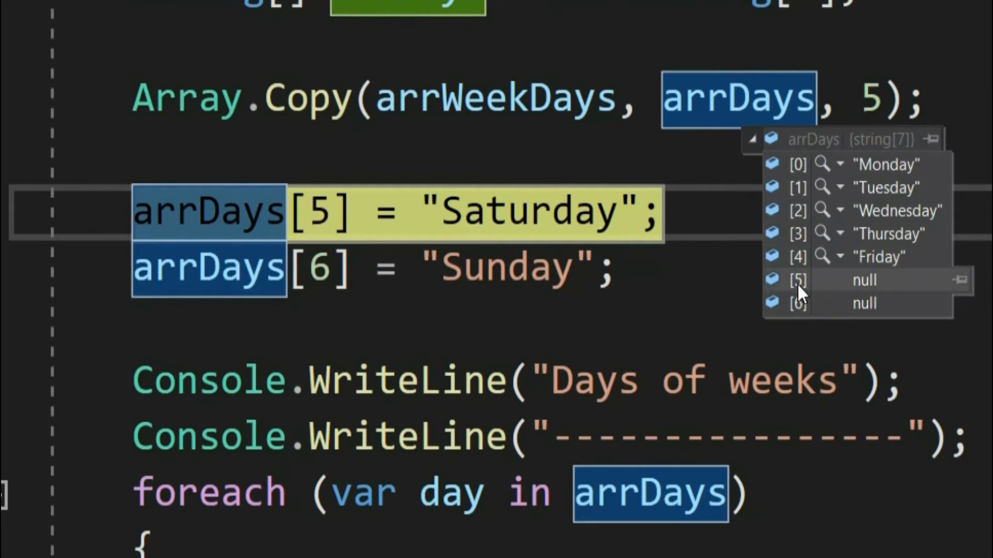
Step execution onward past the breakpoint with F10
{"action": "key", "text": "F10"}
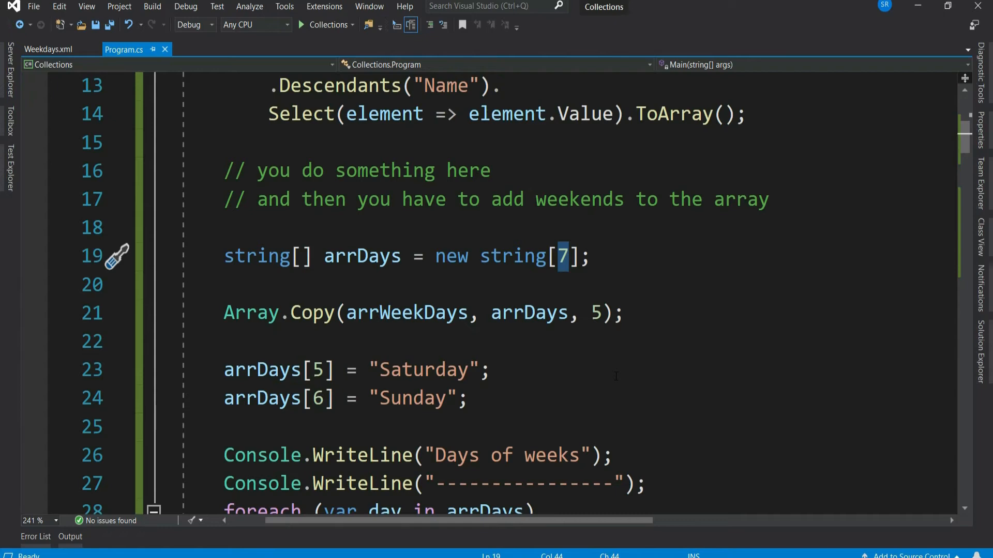
Write List<string> lstWeekDays loading the day names via ToList(), then start a build and run
{"action": "scroll", "scroll_direction": "down", "scroll_amount": 3}
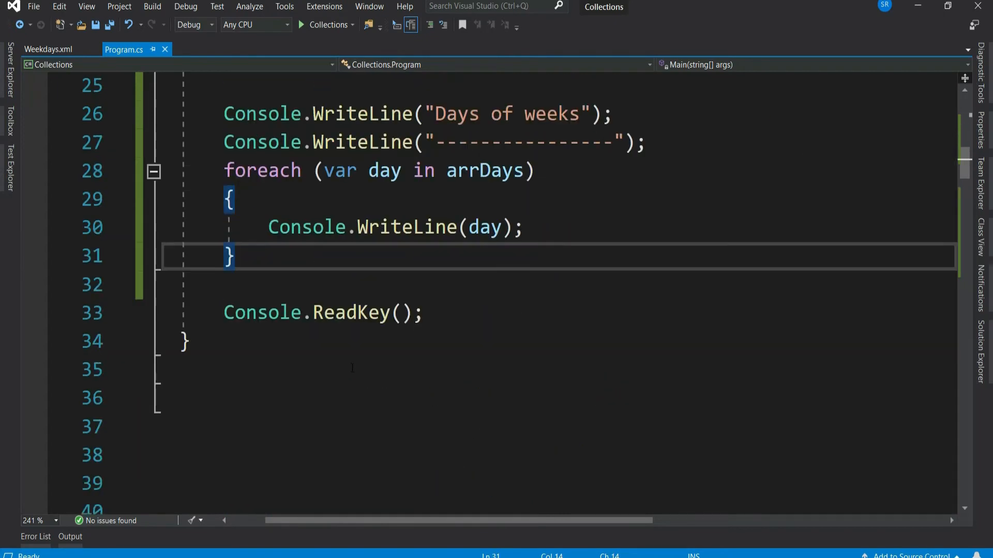
{"action": "type", "text": "Li"}
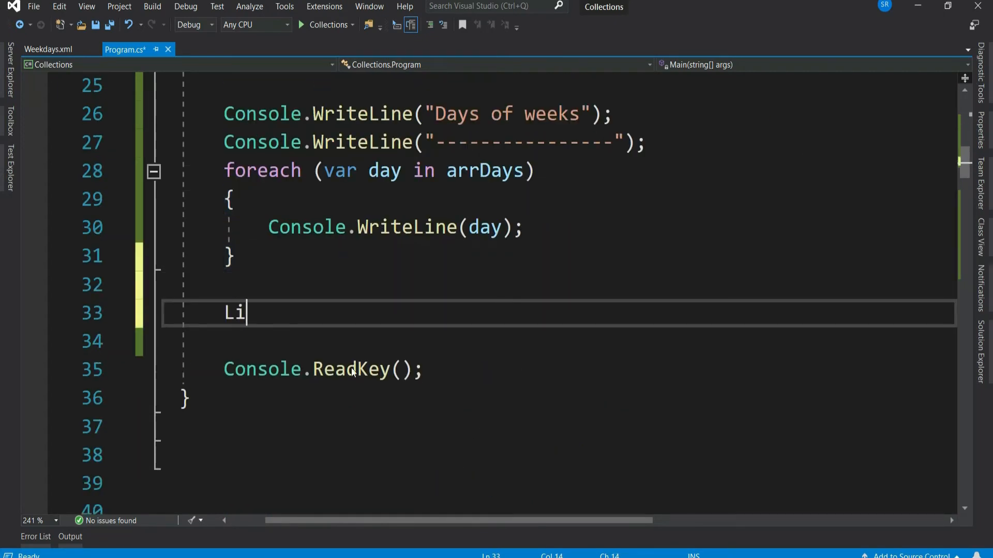
{"action": "type", "text": "st<>"}
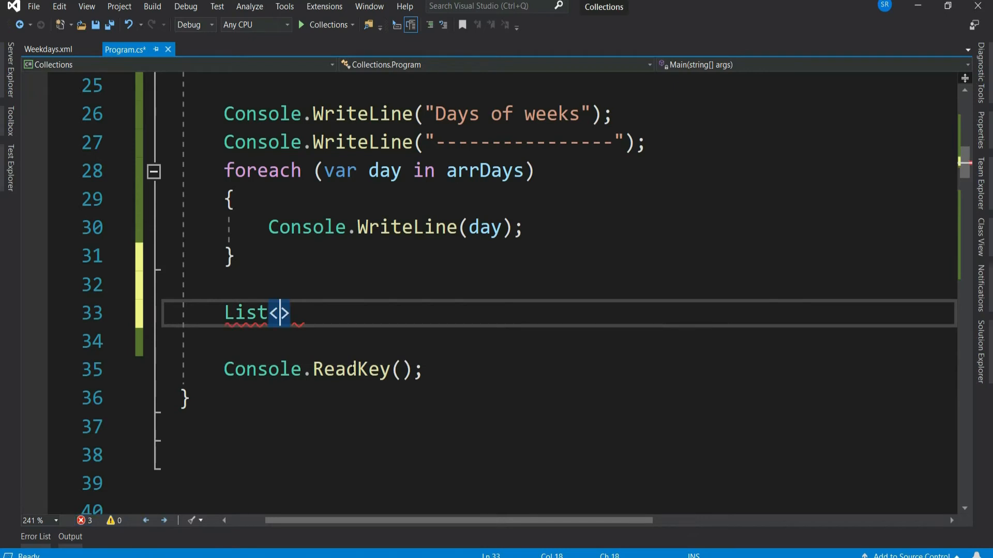
{"action": "type", "text": "string"}
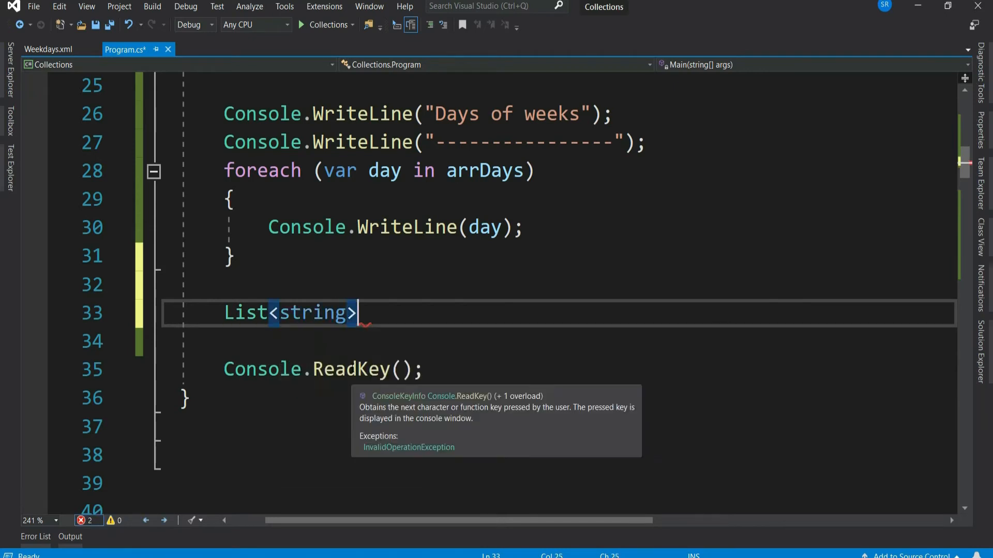
{"action": "type", "text": "lstWeekDays"}
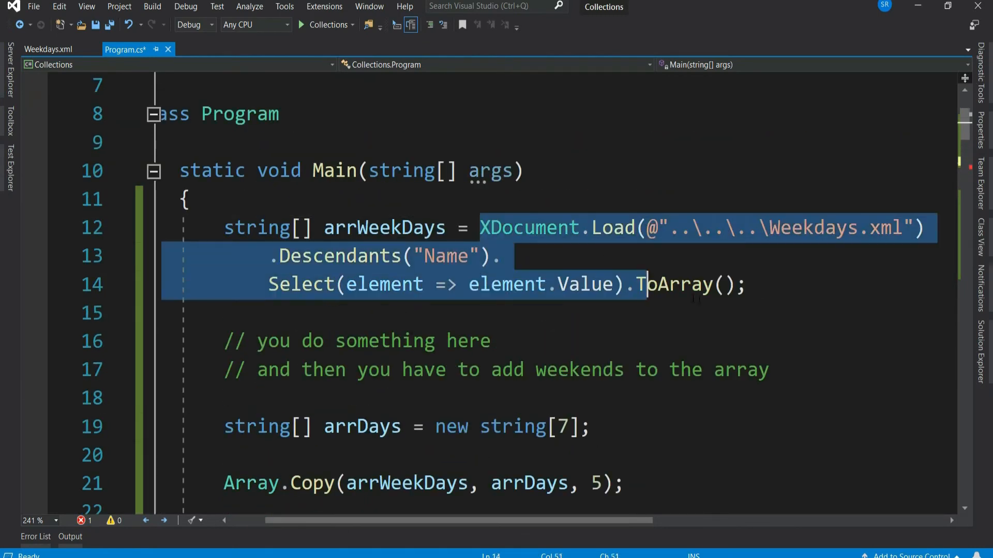
{"action": "scroll", "scroll_direction": "down", "scroll_amount": 3}
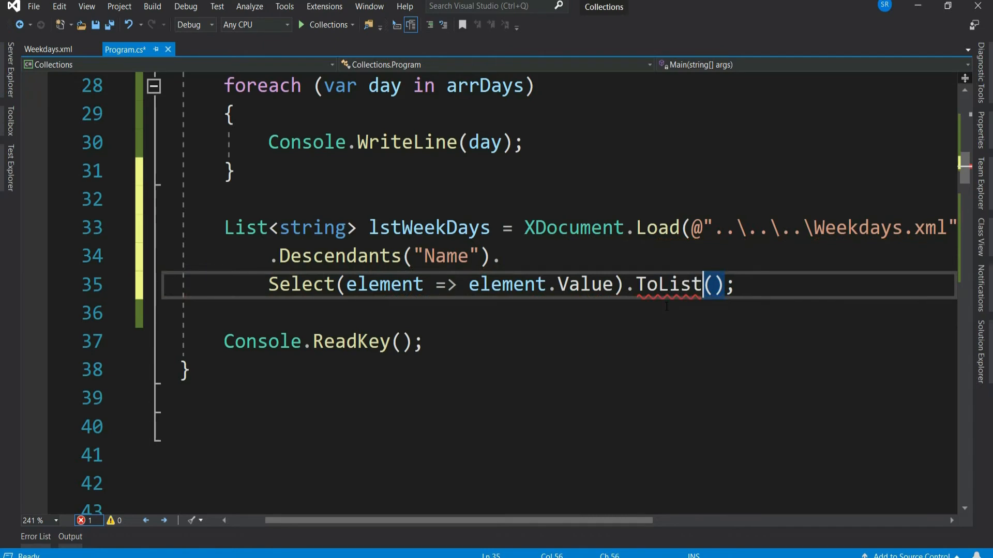
{"action": "double_click", "coordinate": [667, 284]}
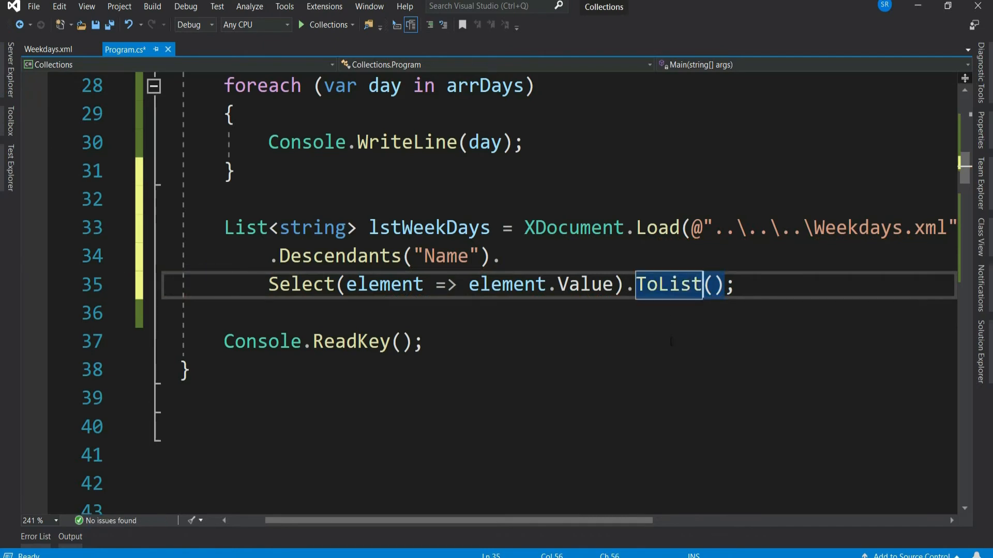
{"action": "left_click", "coordinate": [303, 24]}
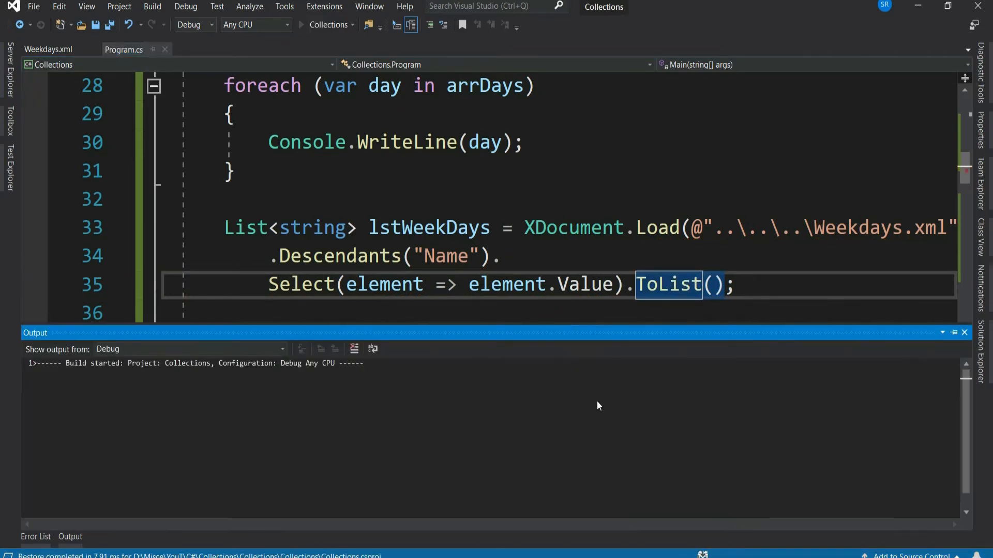
Run the program to show Monday to Friday under the 'Days of weeks (From List)' heading
{"action": "left_click", "coordinate": [301, 24]}
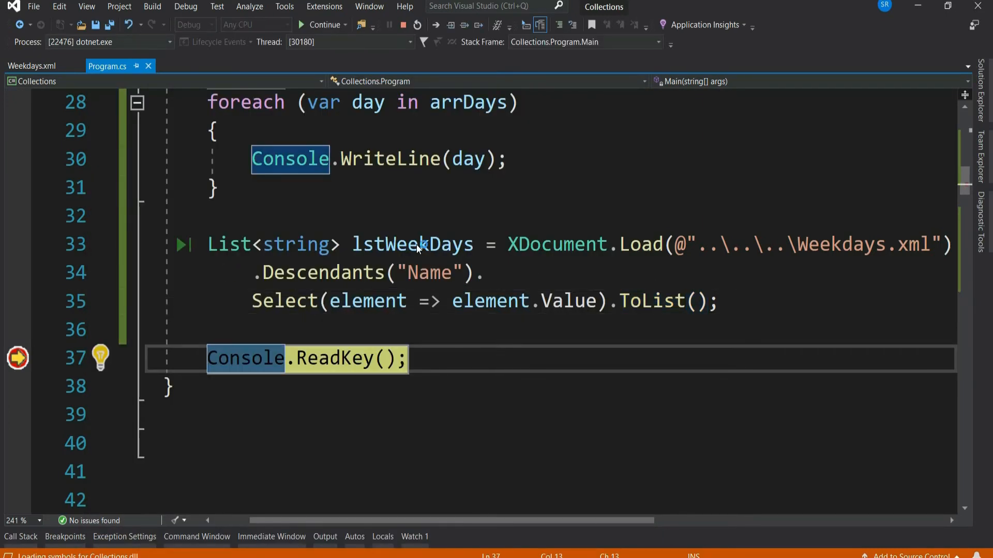
{"action": "mouse_move", "coordinate": [412, 244]}
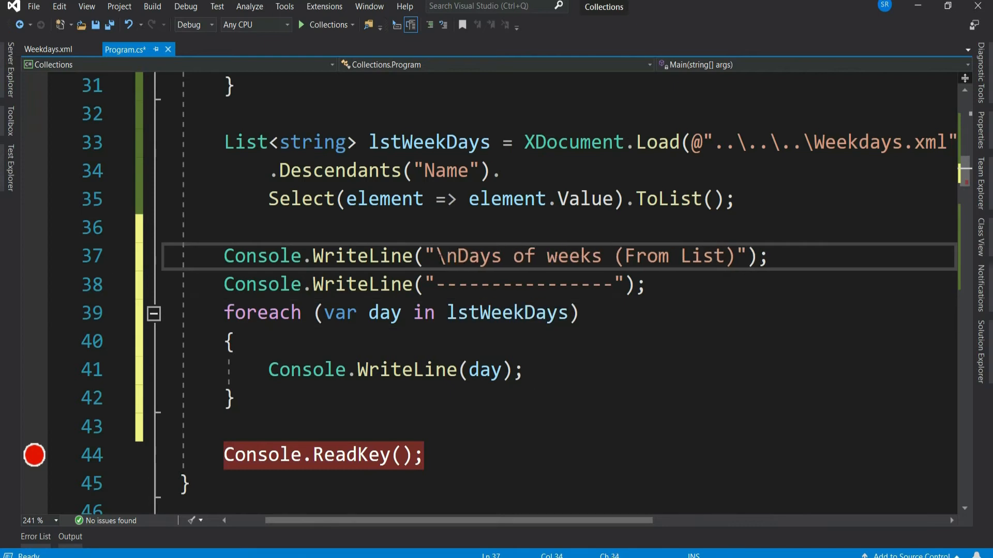
{"action": "left_click", "coordinate": [302, 24]}
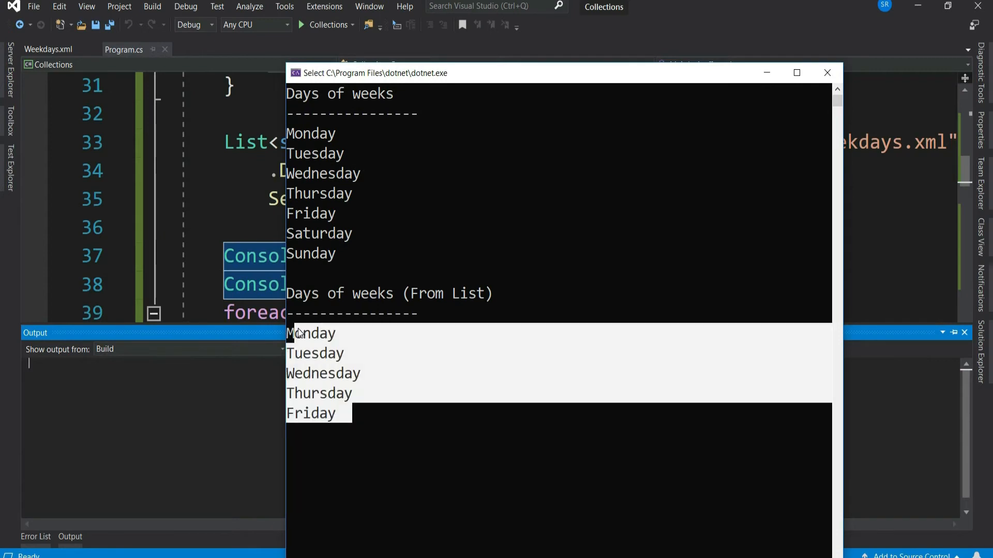
{"action": "mouse_move", "coordinate": [828, 72]}
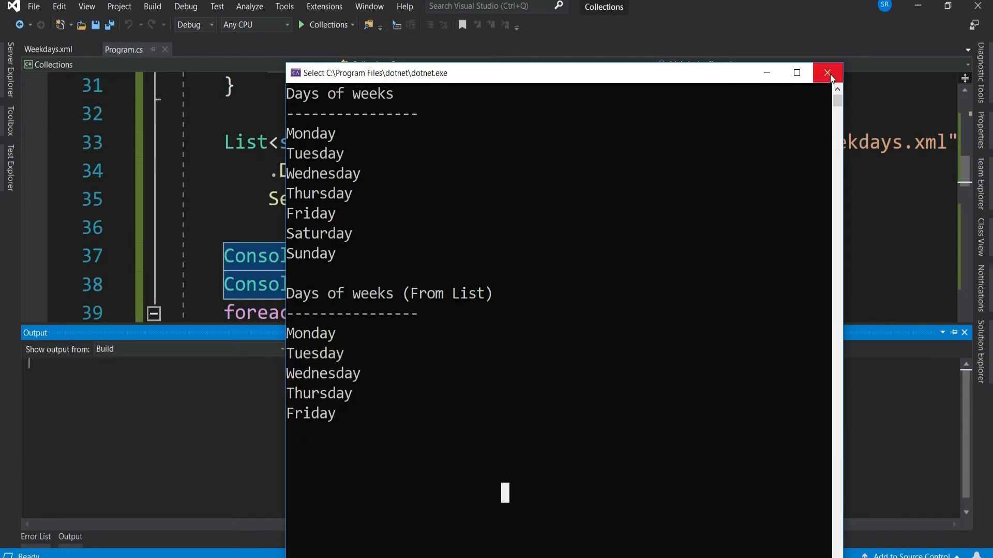
Add comments '// you want to do som...' and '// and then add weekends to it right' above the output code
{"action": "left_click", "coordinate": [828, 73]}
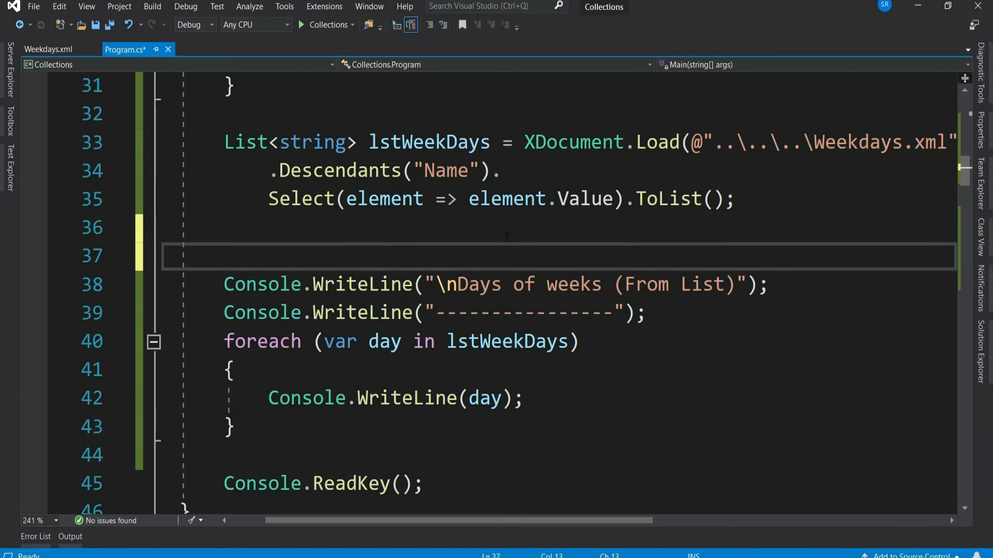
{"action": "type", "text": "// you want t"}
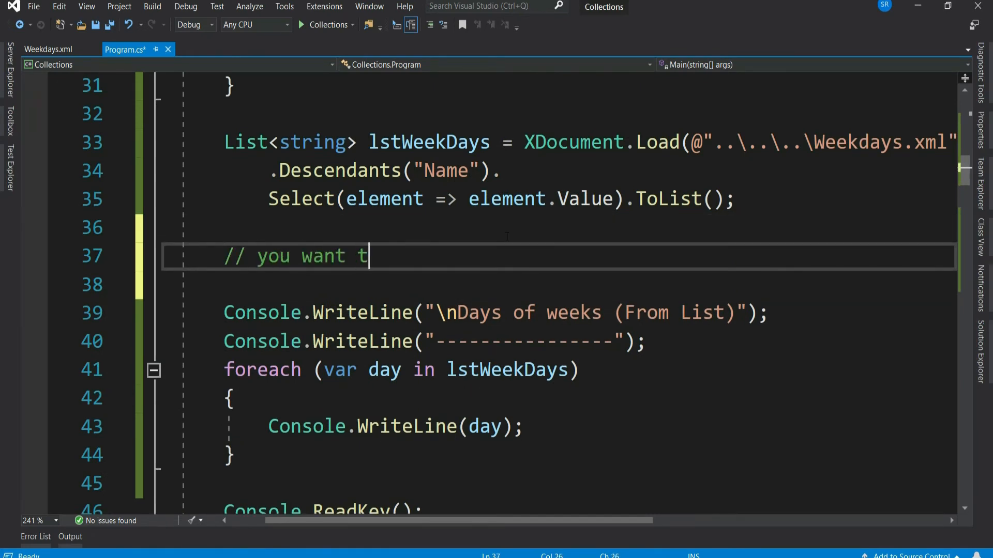
{"action": "type", "text": "o do someting here"}
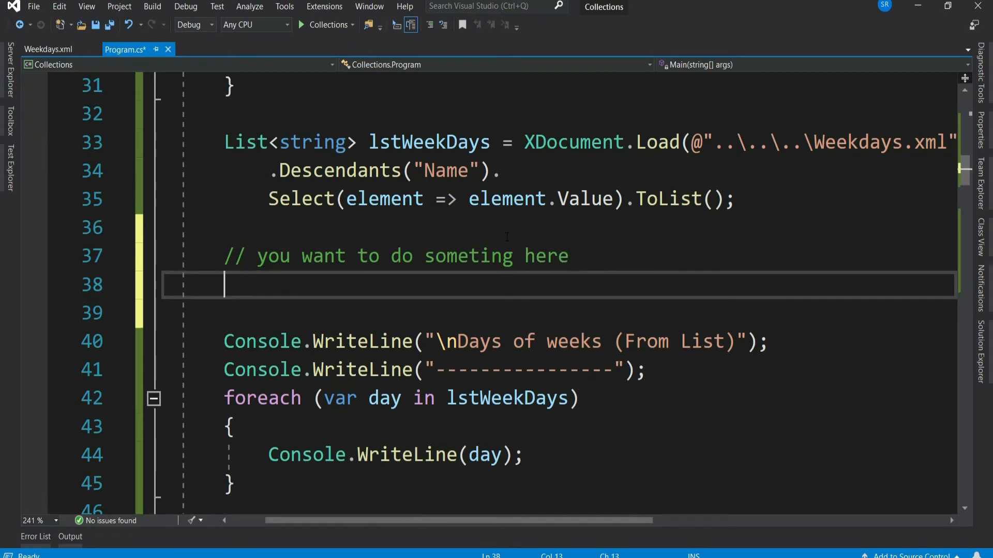
{"action": "type", "text": "// and then add weekends"}
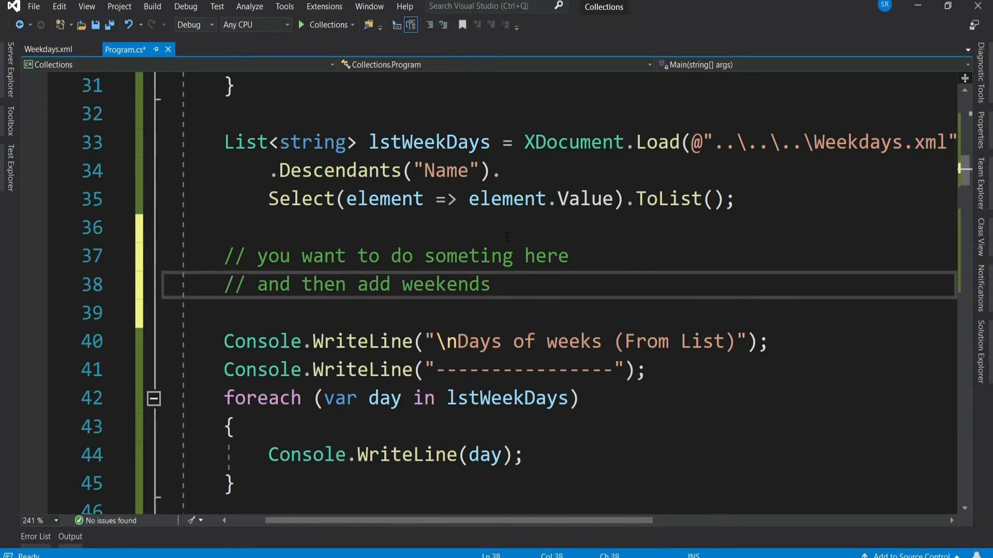
{"action": "type", "text": "to it right"}
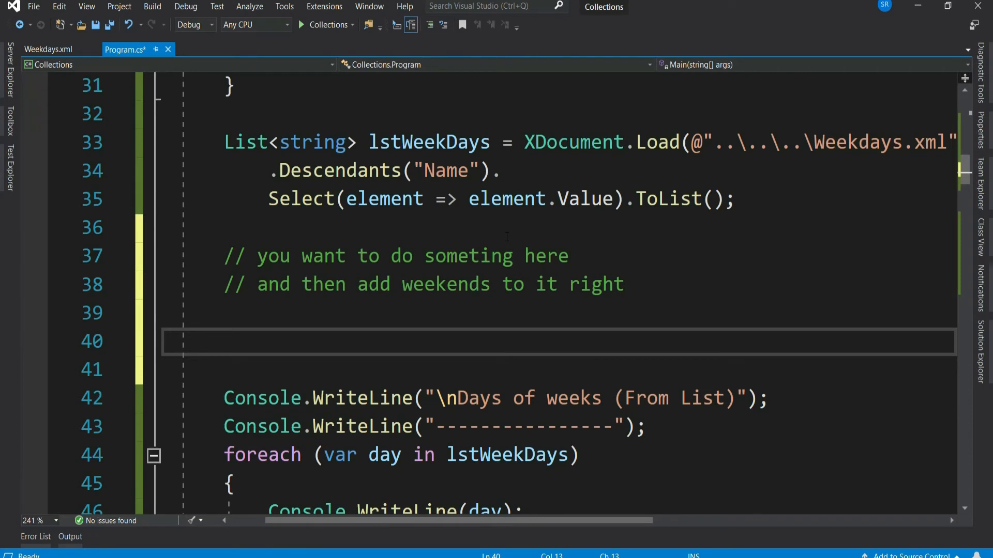
{"action": "left_click", "coordinate": [225, 342]}
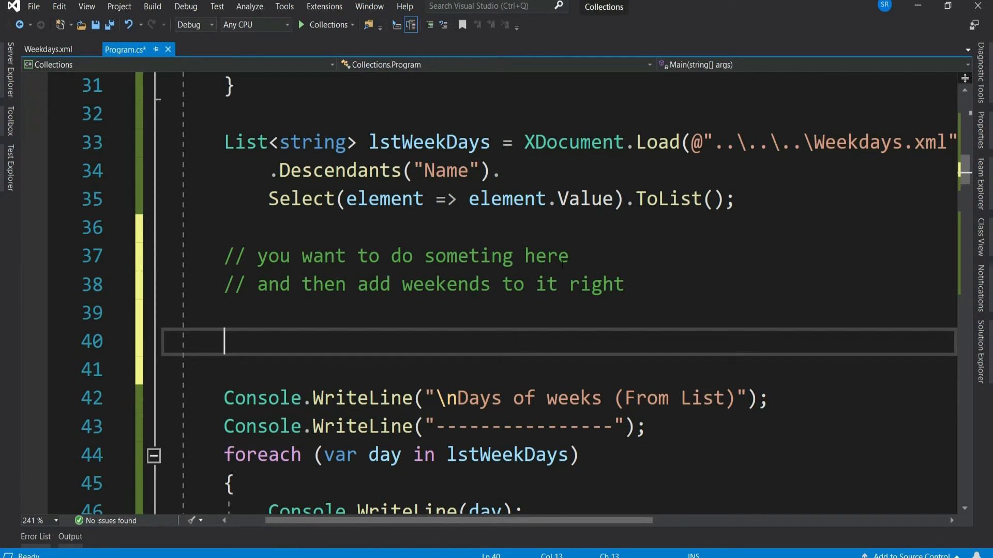
Add lstWeekDays.Add("Saturday") and lstWeekDays.Add("Sunday"), then run to check the weekend days
{"action": "type", "text": "lstWeekDays"}
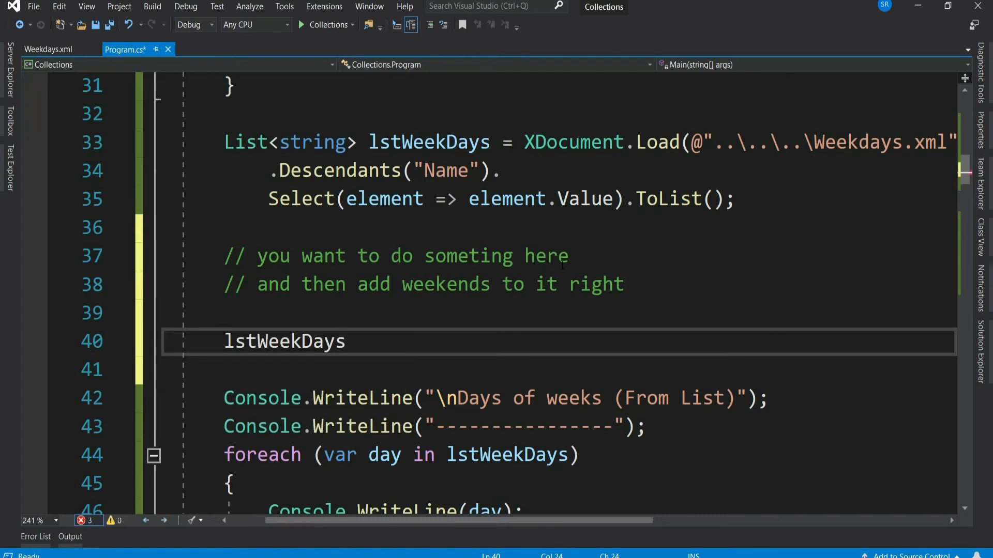
{"action": "type", "text": "."}
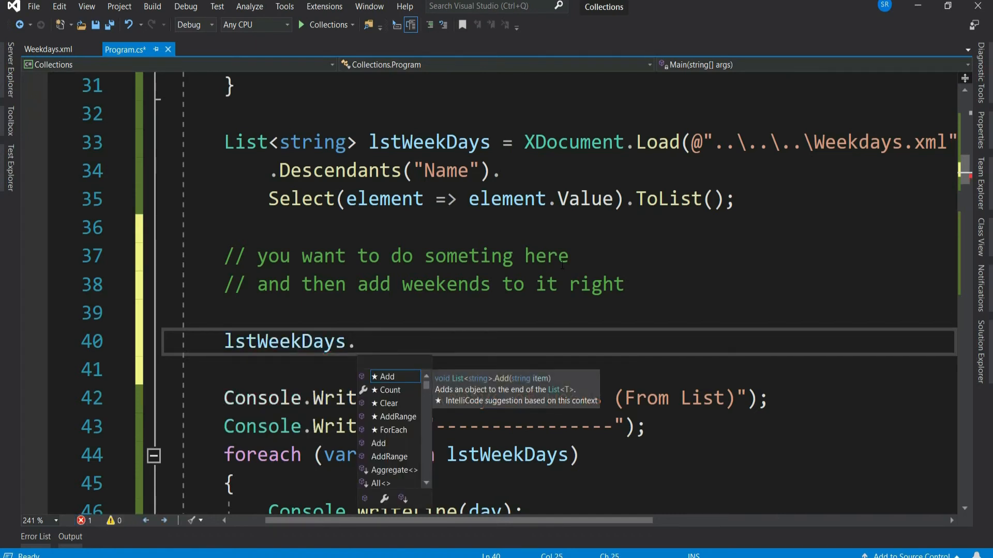
{"action": "type", "text": "Add(\"Satu\")"}
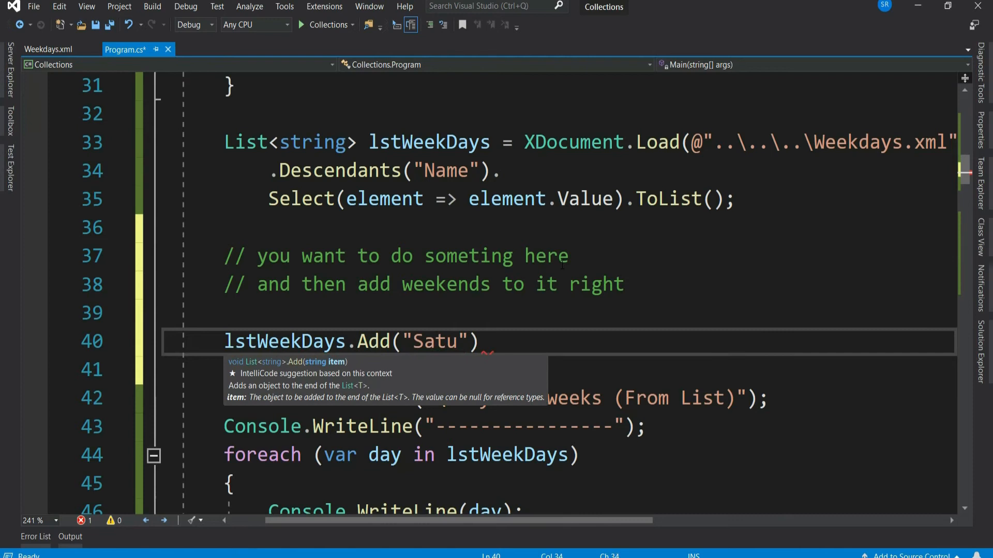
{"action": "type", "text": "rday\");"}
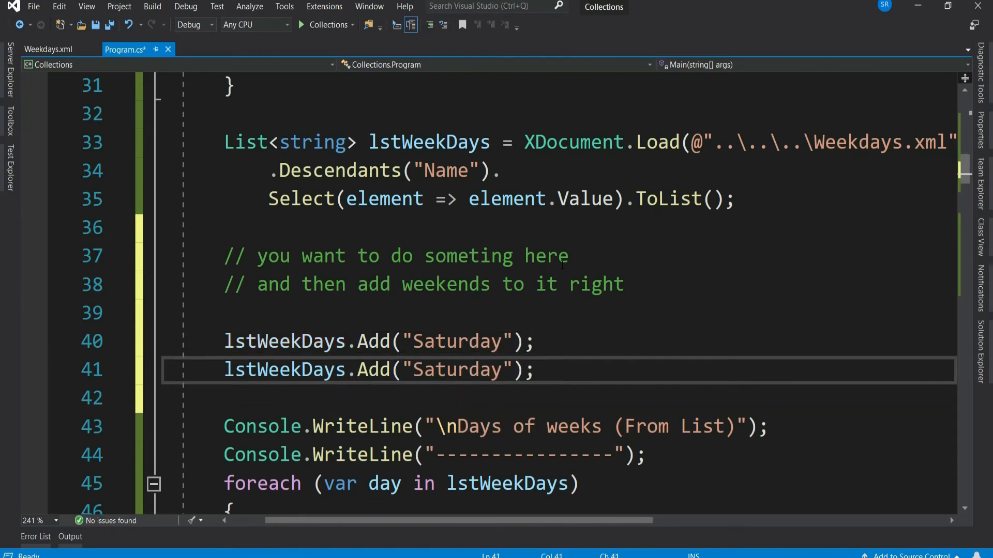
{"action": "double_click", "coordinate": [455, 370]}
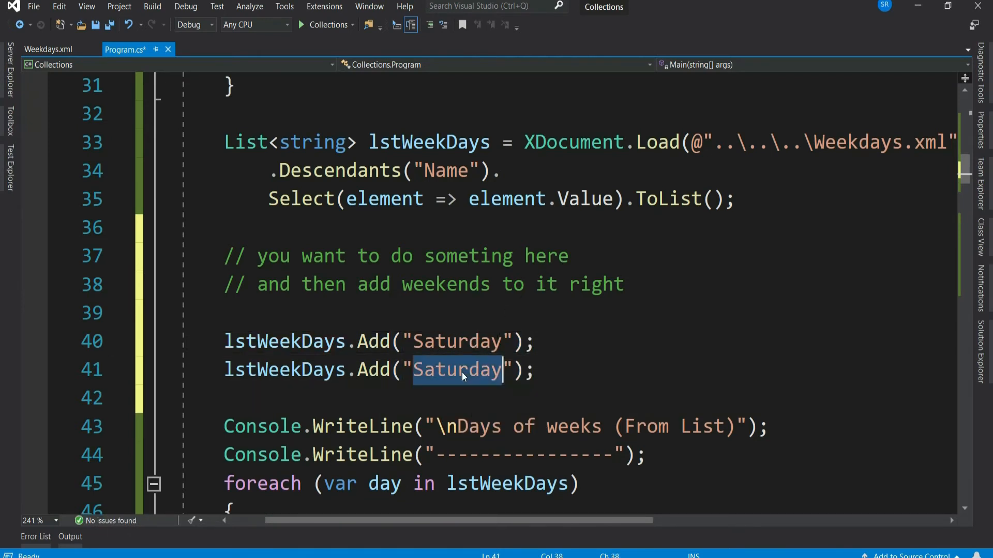
{"action": "type", "text": "Sunday"}
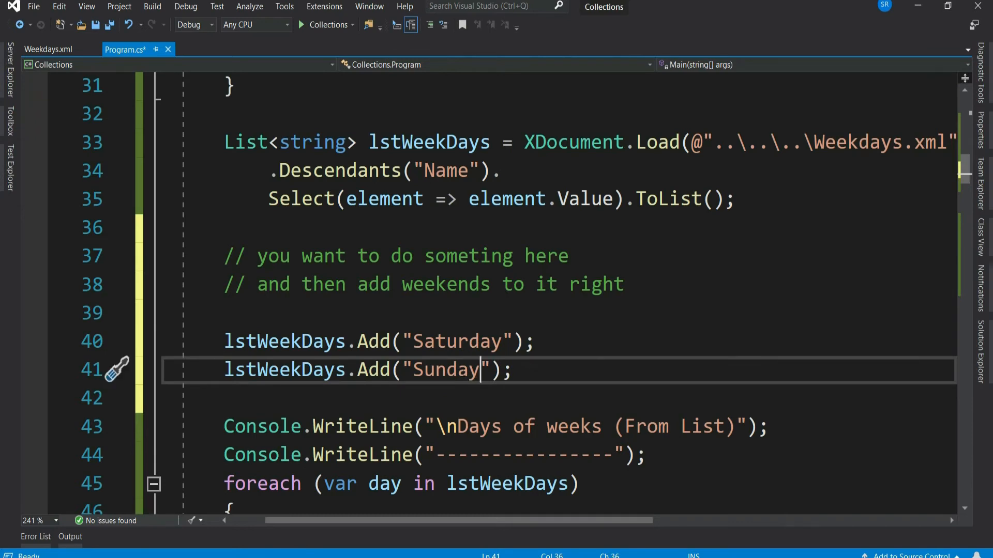
{"action": "left_click", "coordinate": [301, 25]}
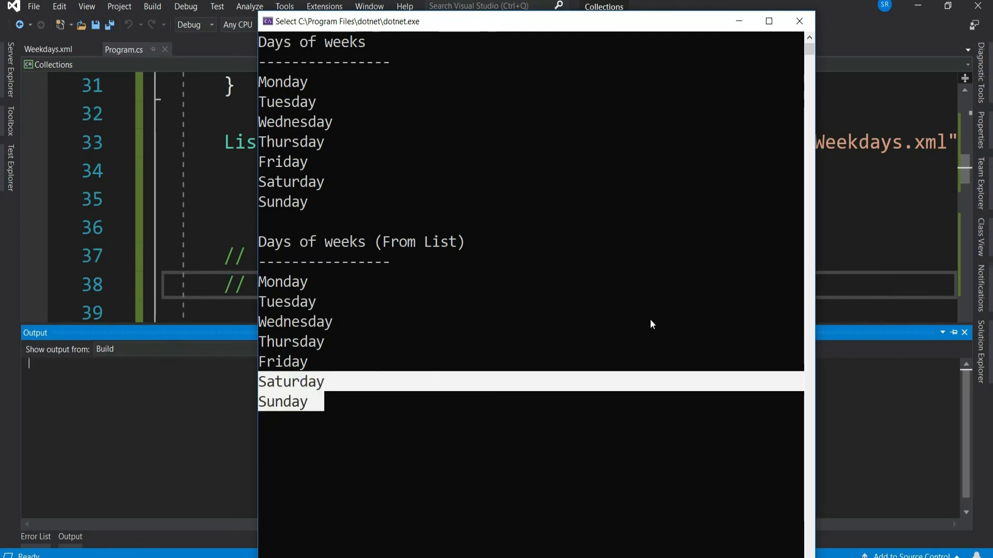
{"action": "mouse_move", "coordinate": [783, 87]}
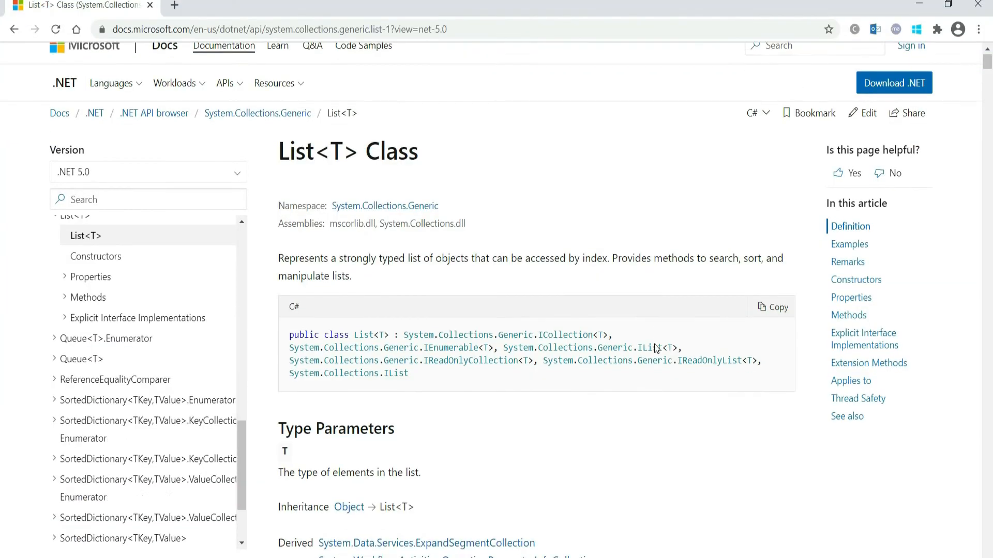
Scroll the List<T> page down past Properties into the Methods table showing Add, Find and ForEach
{"action": "scroll", "scroll_direction": "down", "scroll_amount": 3}
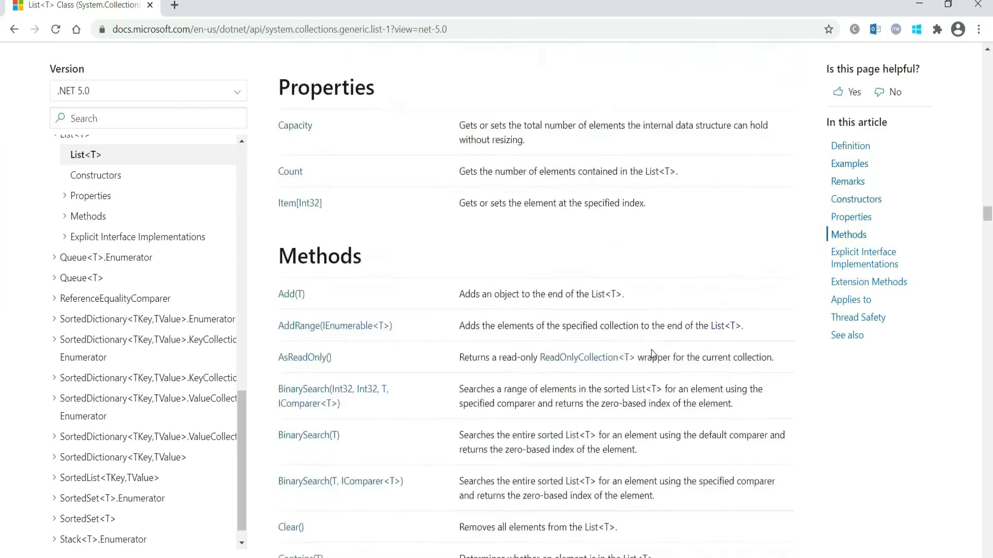
{"action": "scroll", "scroll_direction": "down", "scroll_amount": 3}
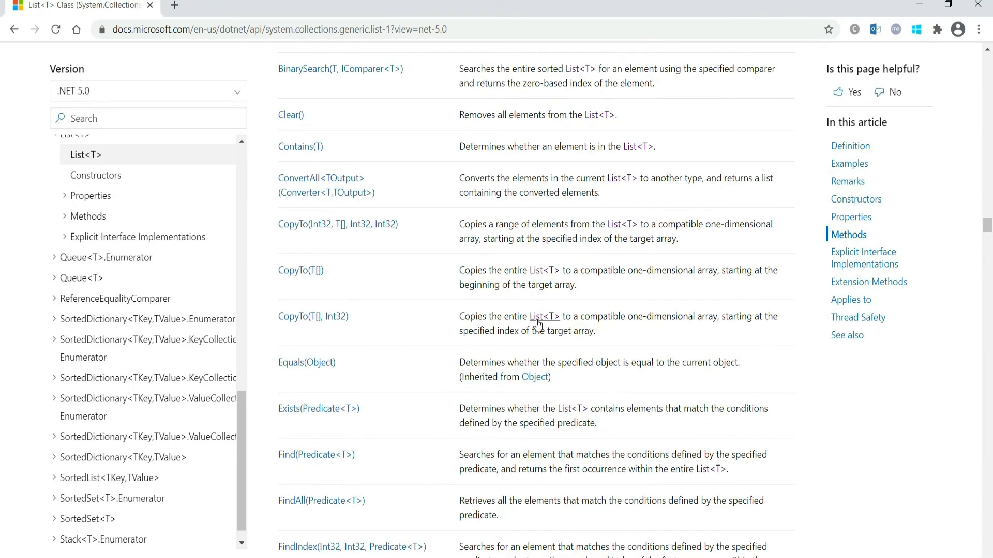
{"action": "scroll", "scroll_direction": "down", "scroll_amount": 3}
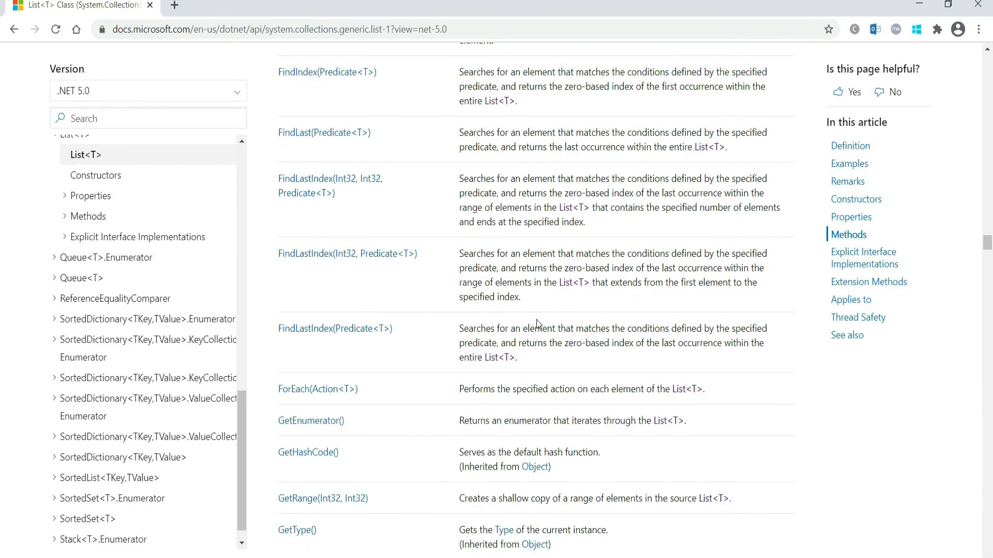